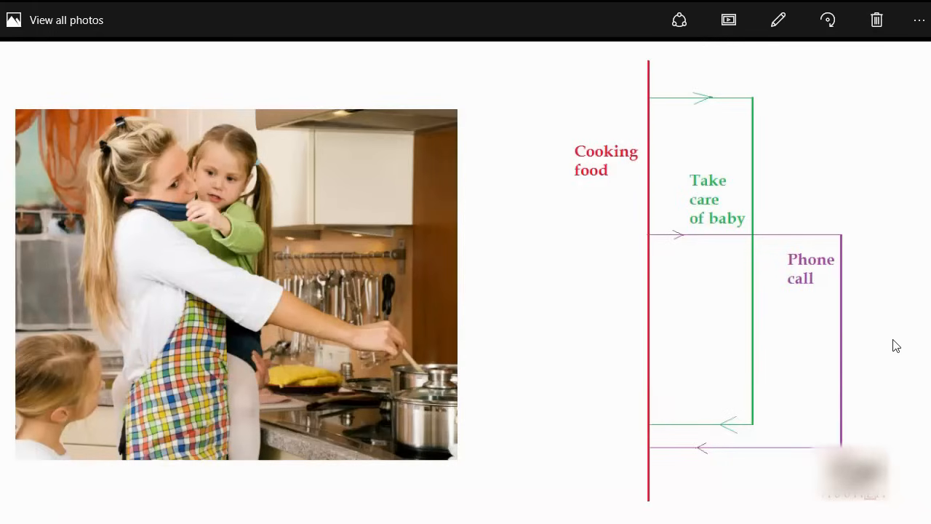
pyautogui.moveTo(390, 440)
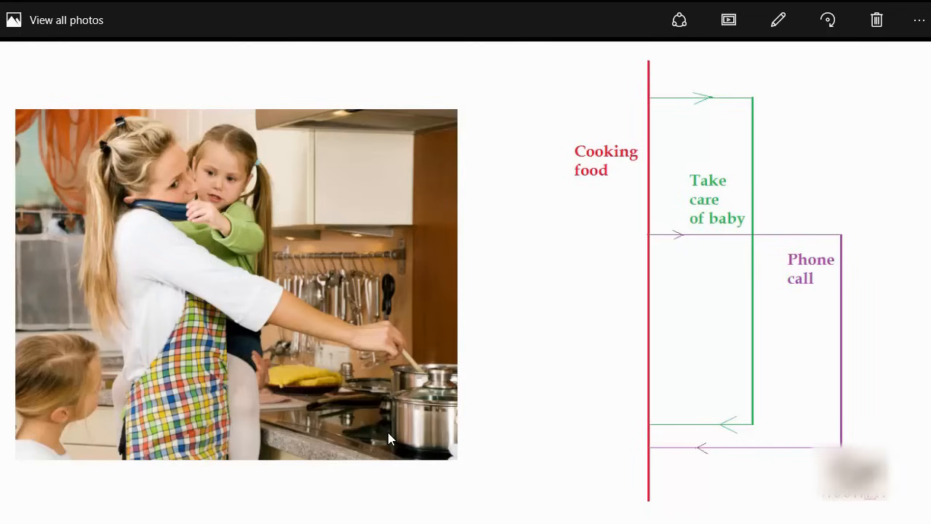
pyautogui.moveTo(510, 141)
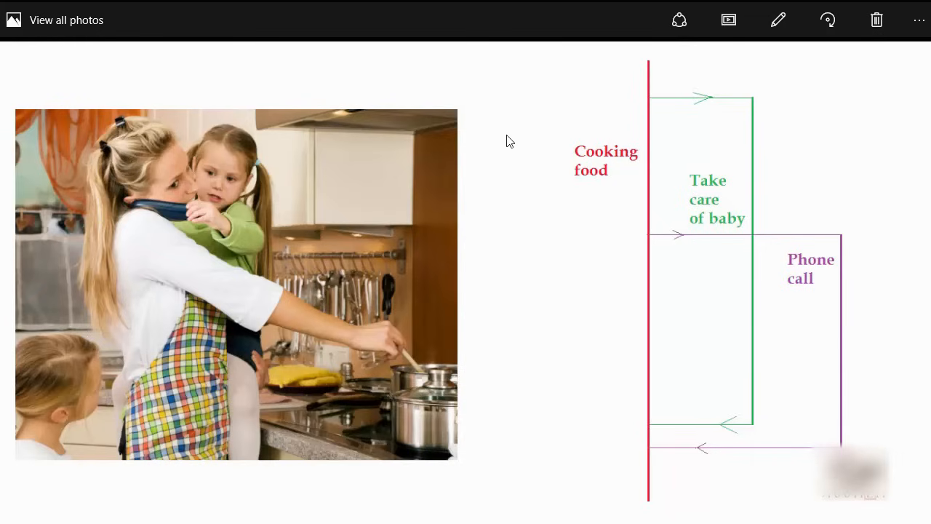
pyautogui.moveTo(652, 500)
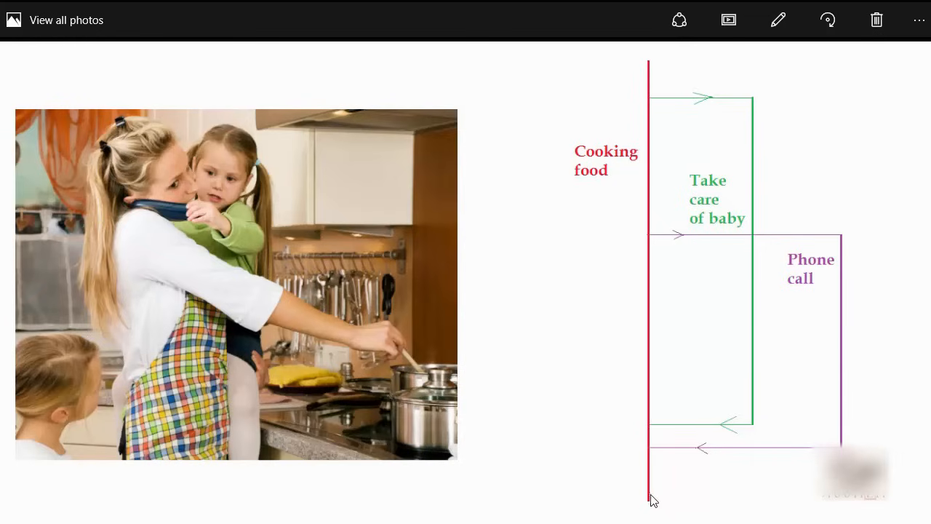
pyautogui.moveTo(751, 102)
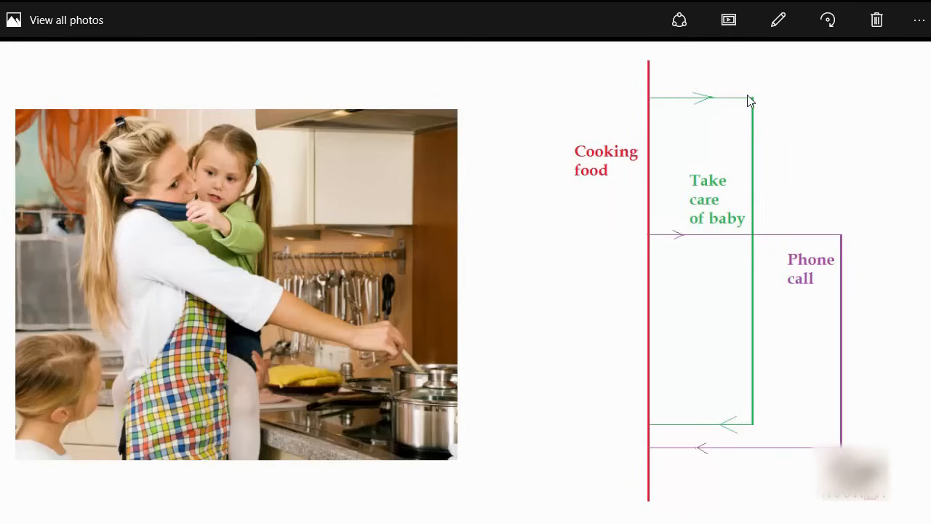
pyautogui.moveTo(736, 237)
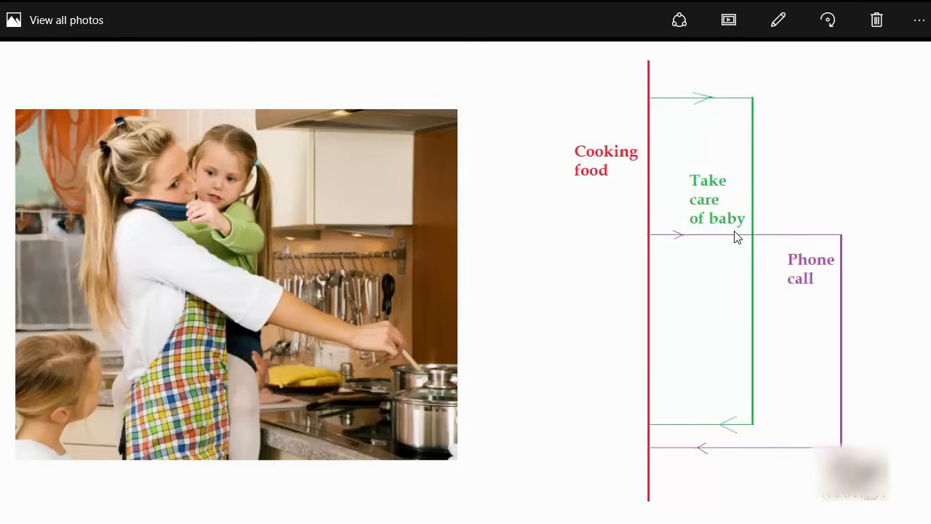
pyautogui.moveTo(841, 428)
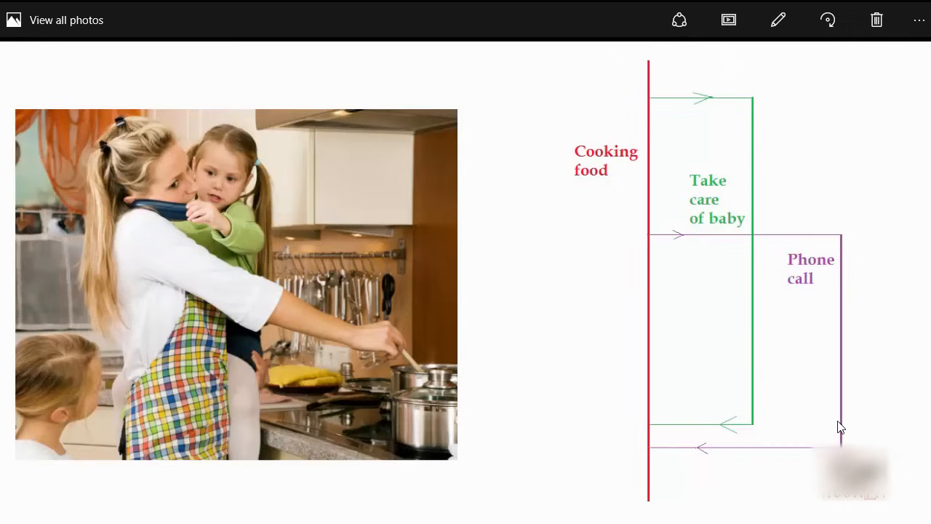
pyautogui.moveTo(664, 377)
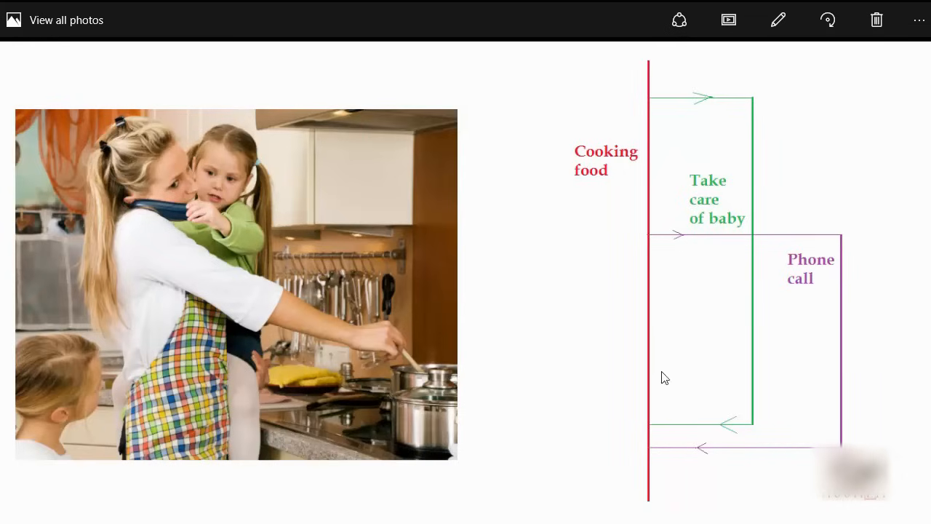
pyautogui.moveTo(630, 219)
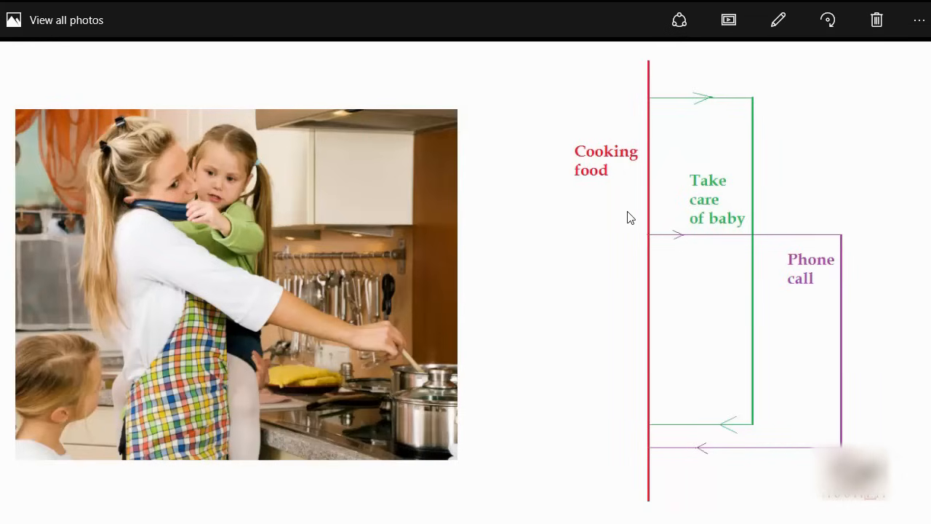
pyautogui.moveTo(655, 473)
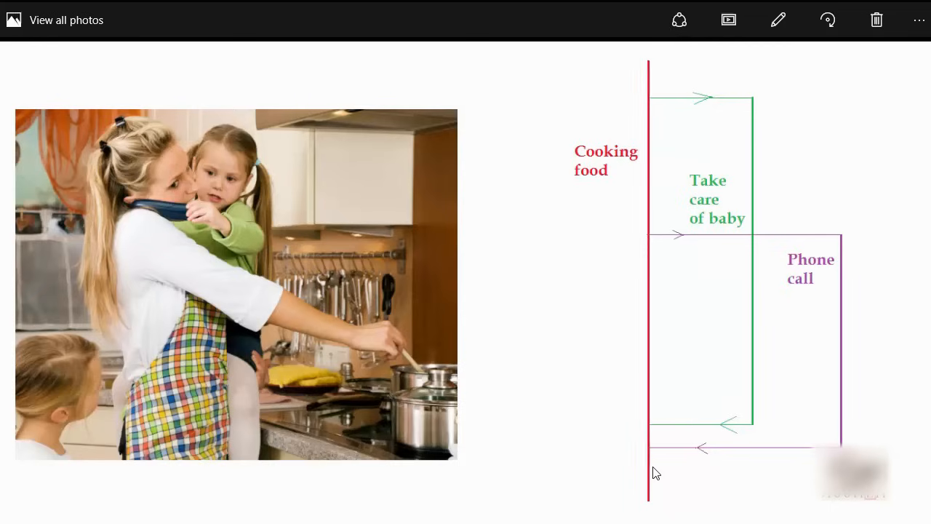
pyautogui.moveTo(648, 183)
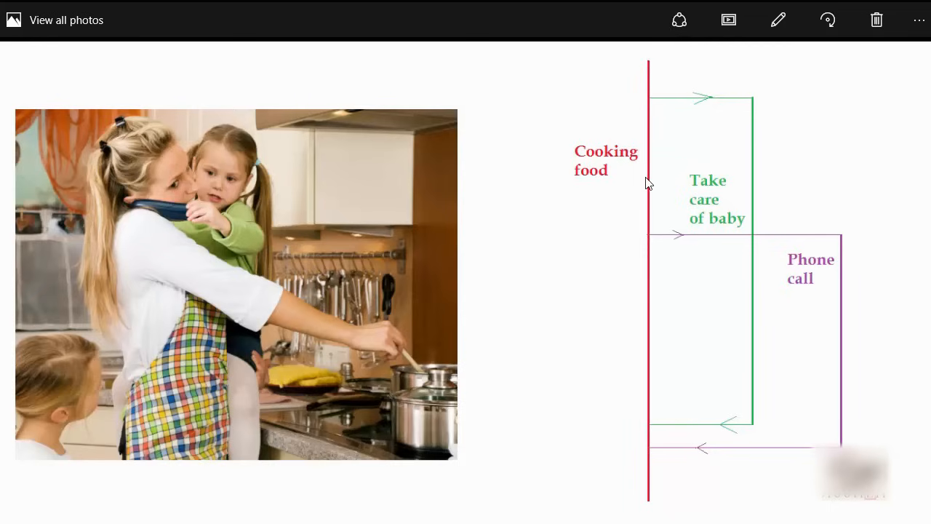
pyautogui.moveTo(745, 148)
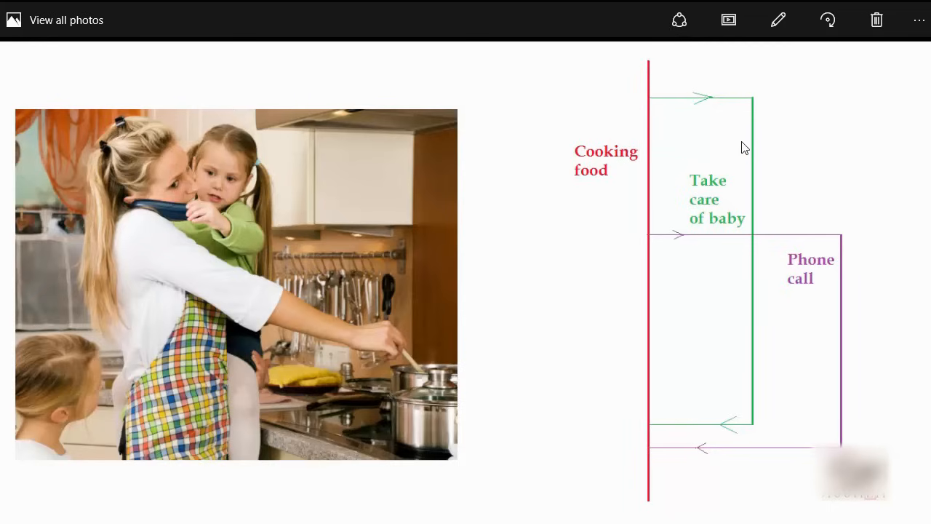
pyautogui.moveTo(841, 247)
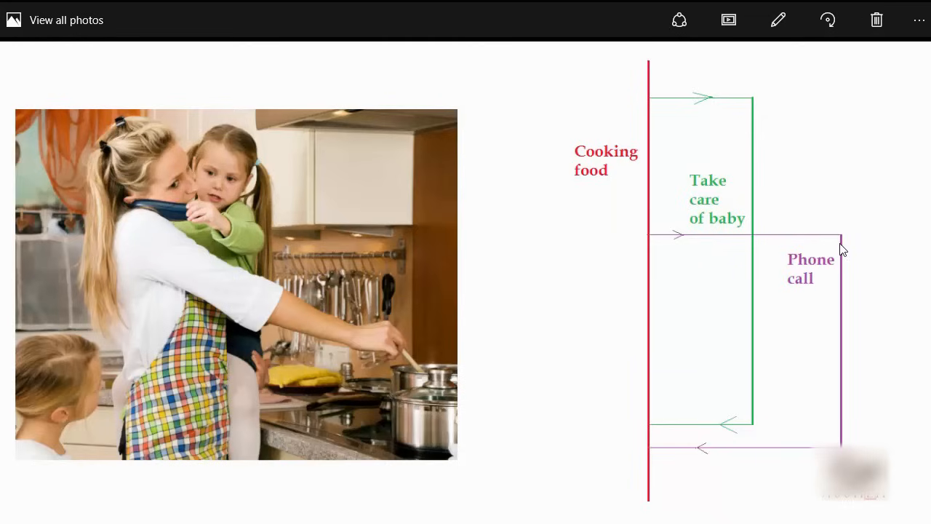
pyautogui.moveTo(647, 74)
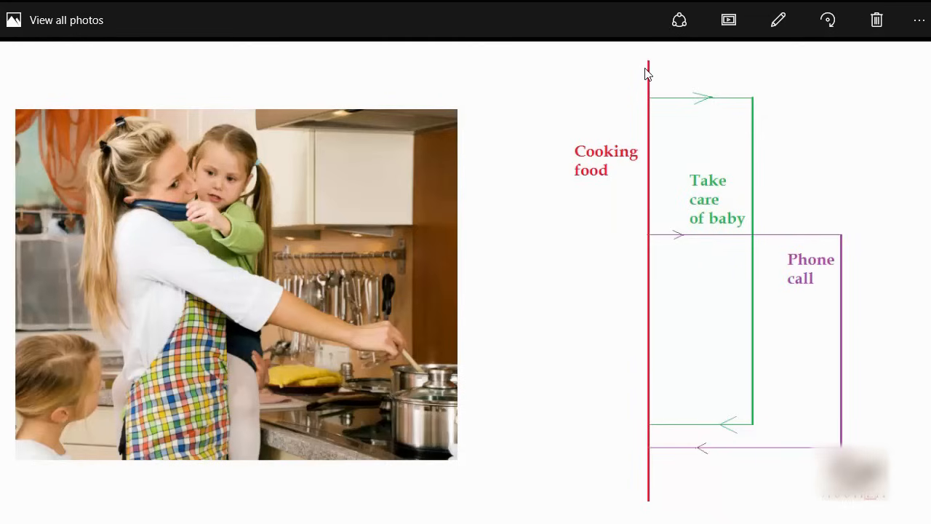
pyautogui.moveTo(840, 416)
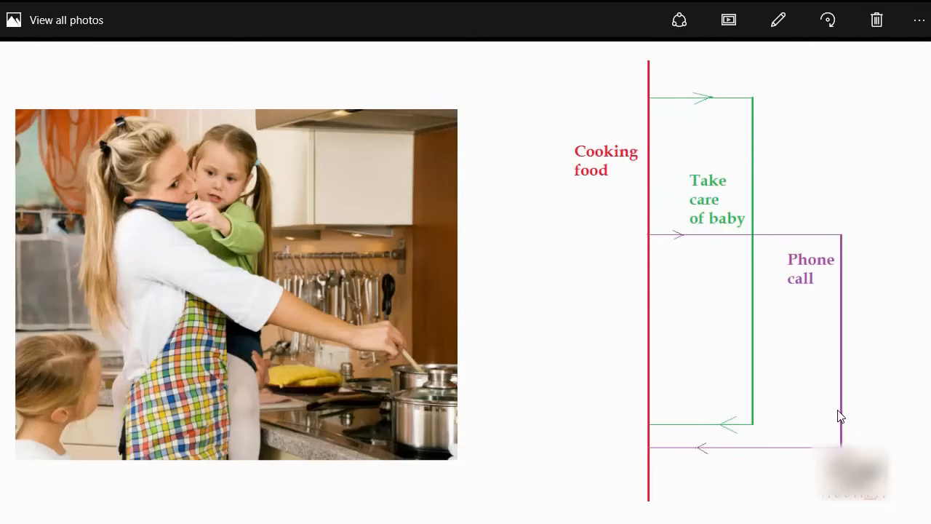
pyautogui.moveTo(649, 101)
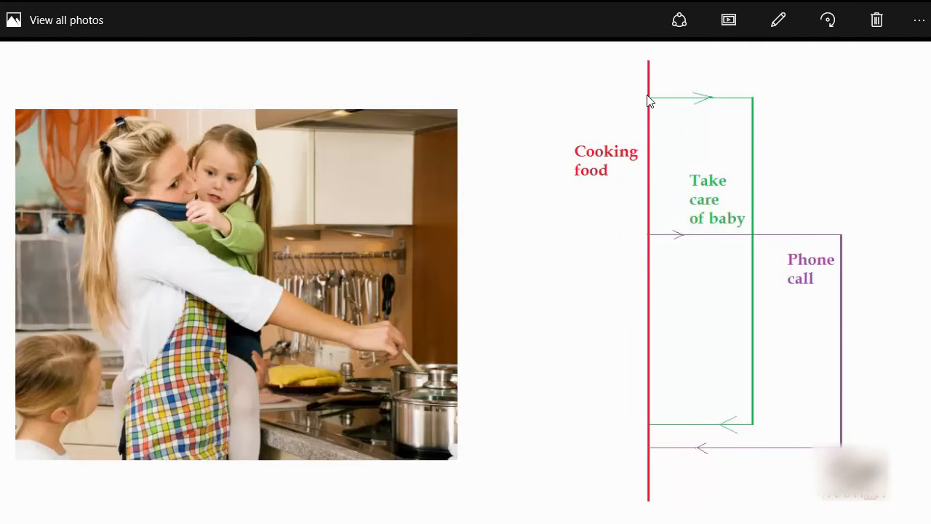
pyautogui.moveTo(664, 170)
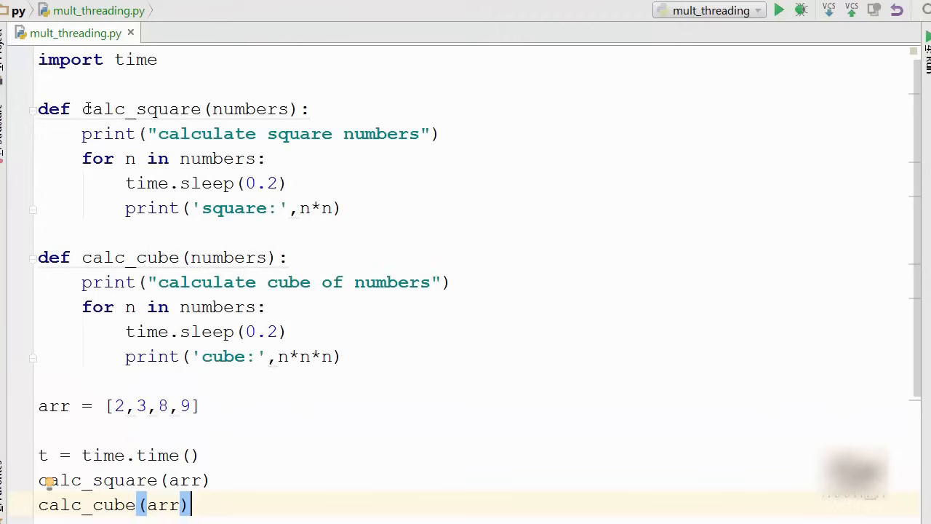
# Step: Review calc_square, calc_cube's sleep and print lines, the sequential calls and the t = time.time() start line
pyautogui.click(312, 109)
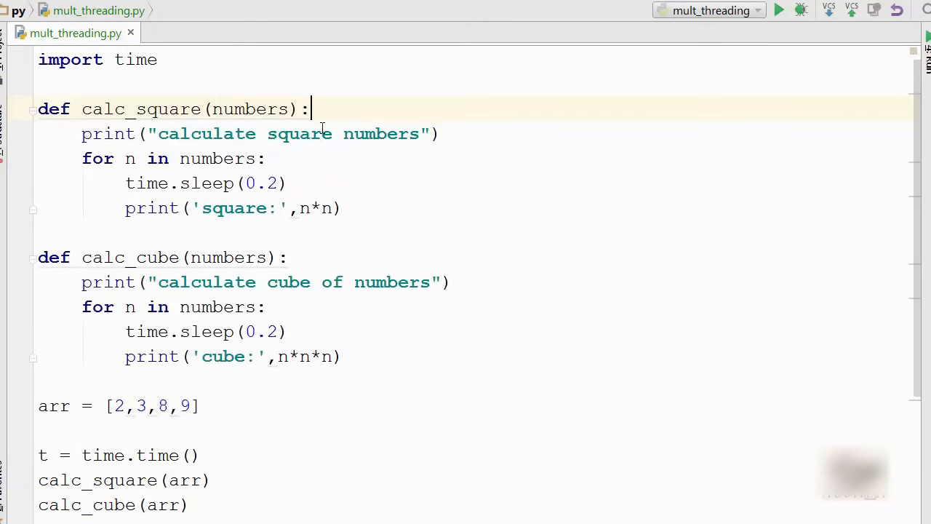
pyautogui.doubleClick(250, 109)
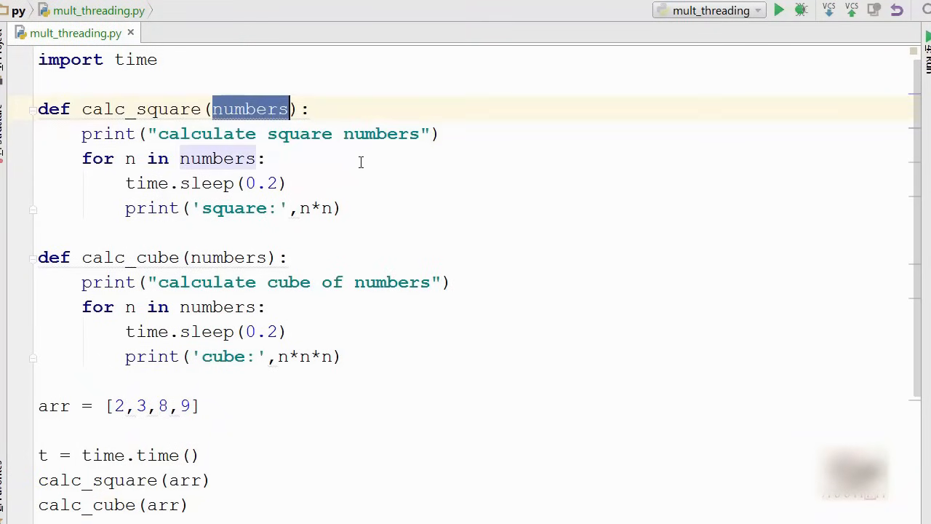
pyautogui.click(268, 159)
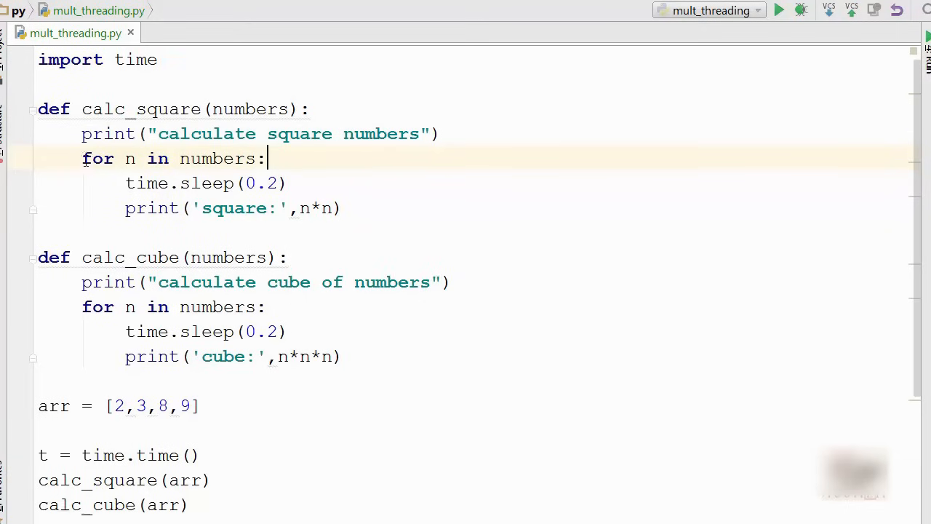
pyautogui.click(312, 207)
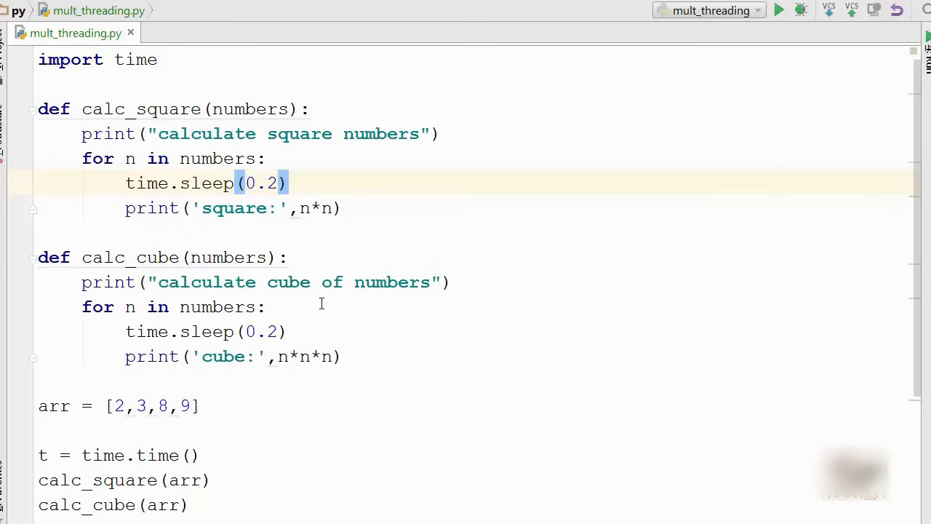
pyautogui.moveTo(304, 175)
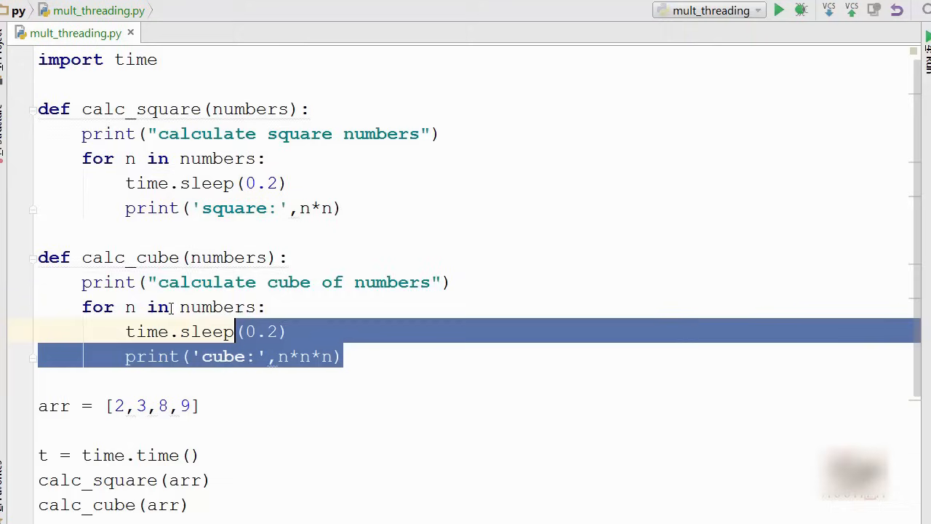
pyautogui.moveTo(232, 332); pyautogui.dragTo(38, 256)
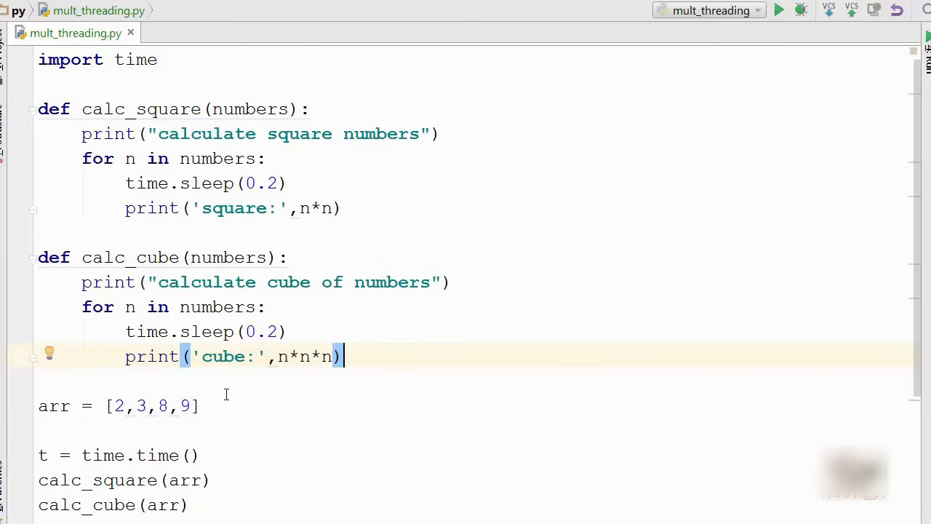
pyautogui.scroll(-3)
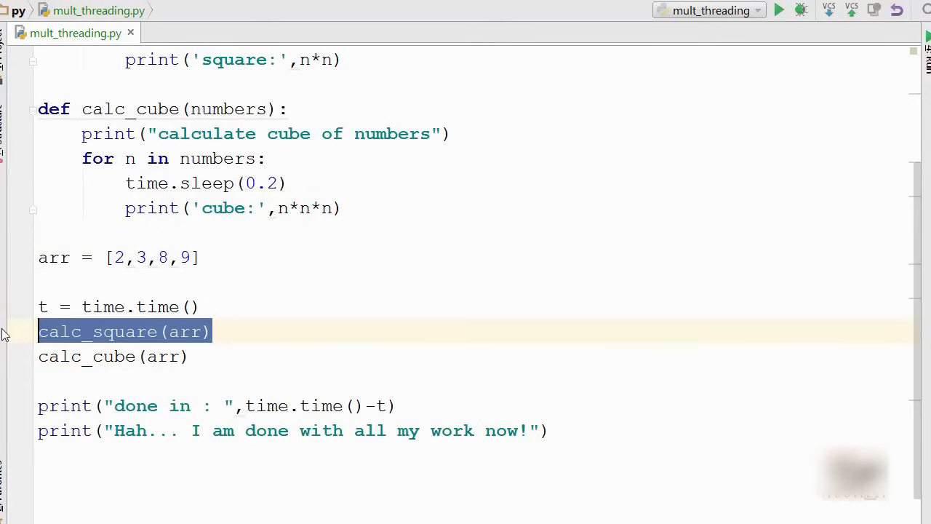
pyautogui.click(192, 357)
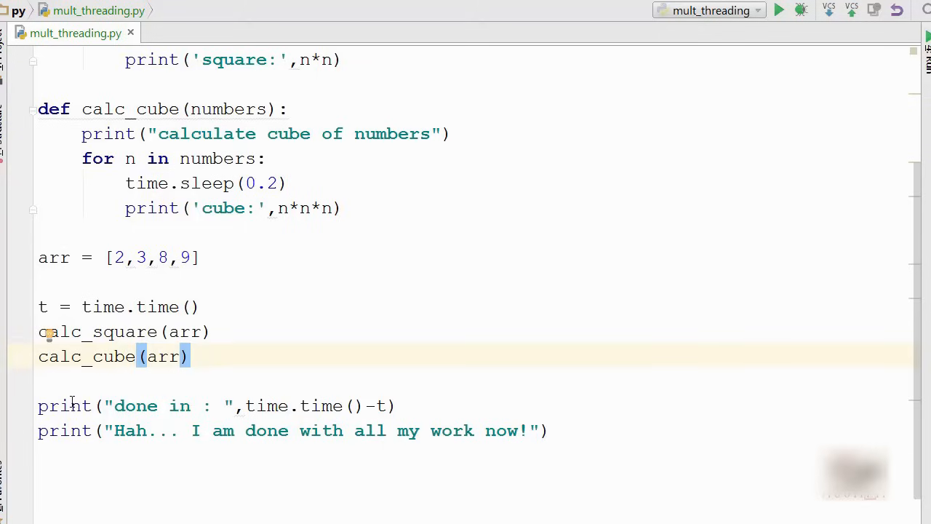
pyautogui.click(396, 406)
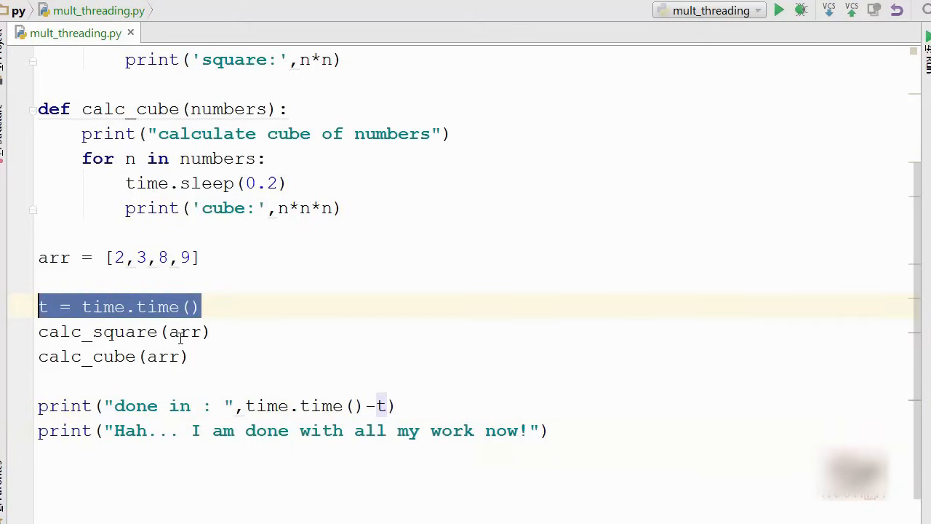
pyautogui.click(429, 404)
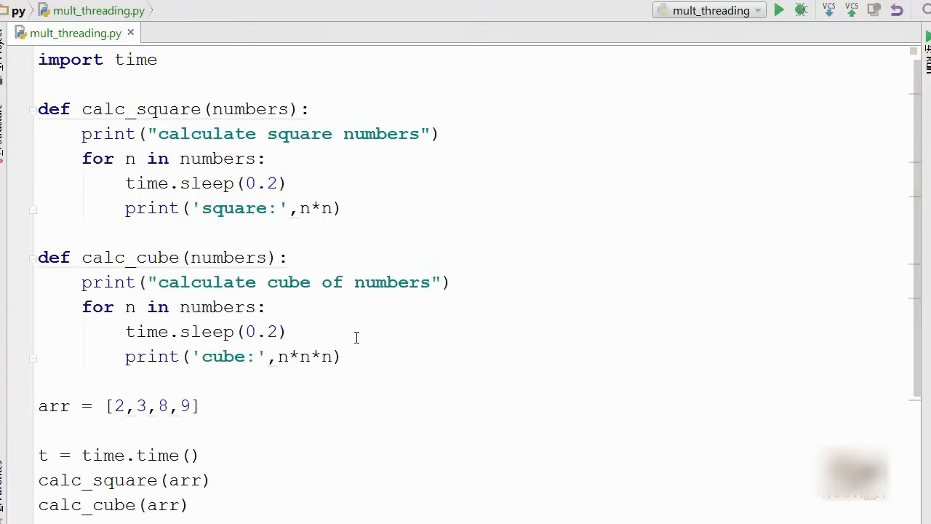
pyautogui.moveTo(483, 292)
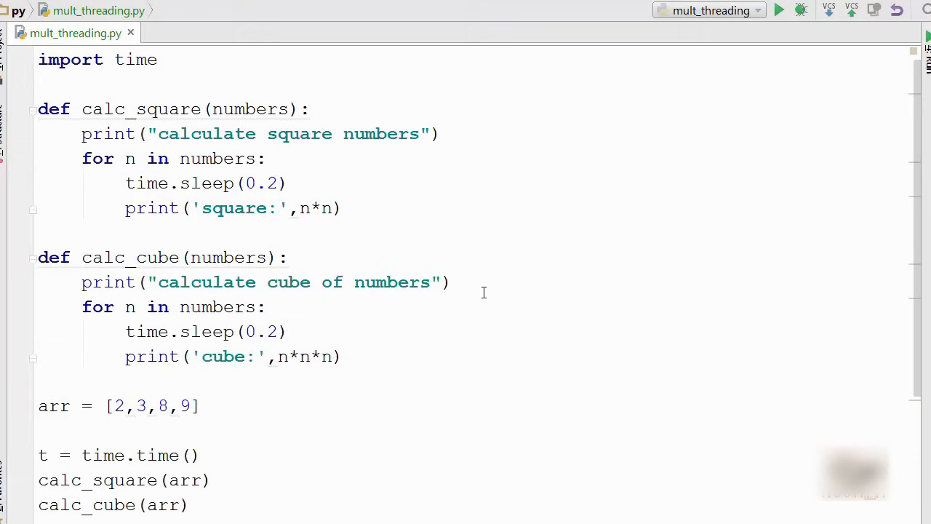
pyautogui.moveTo(881, 90)
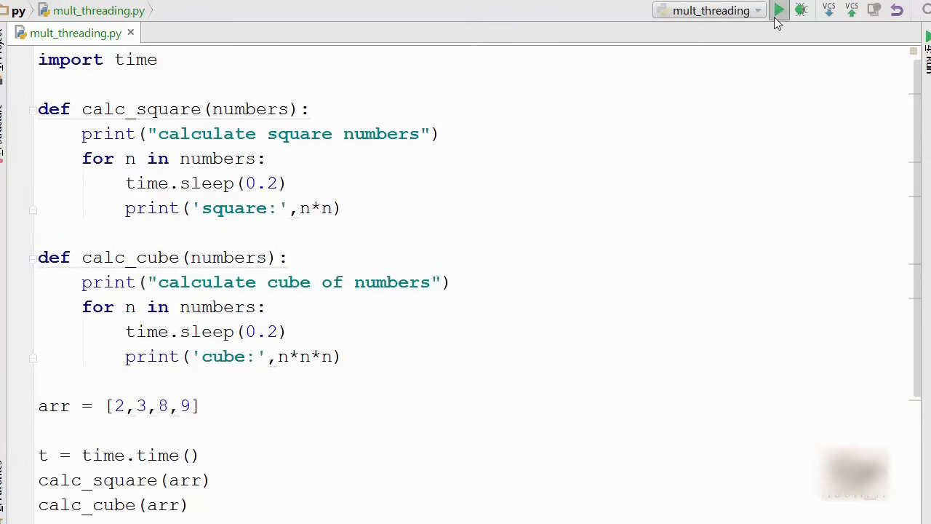
# Step: Rerun the sequential script beside the code and mark the roughly 1.6 s elapsed time in the output
pyautogui.click(780, 10)
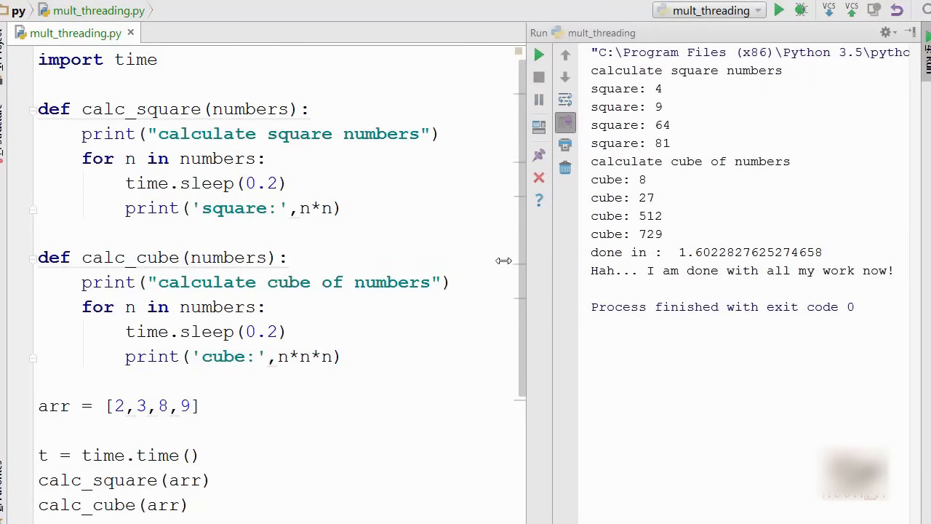
pyautogui.moveTo(504, 261); pyautogui.dragTo(456, 260)
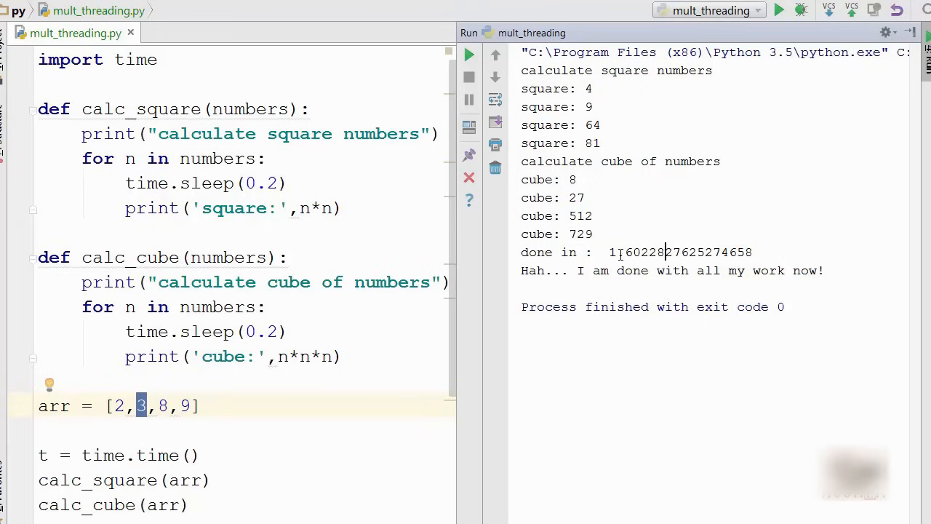
pyautogui.doubleClick(681, 251)
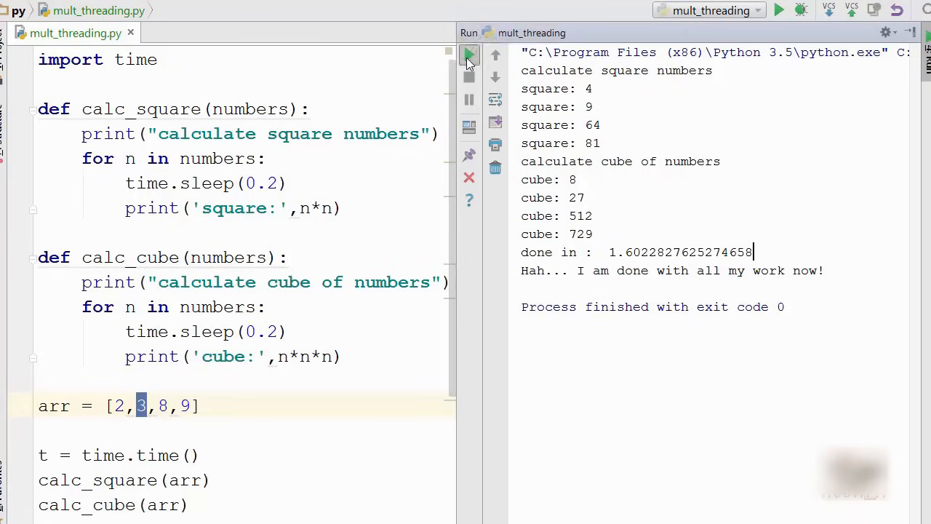
pyautogui.click(468, 55)
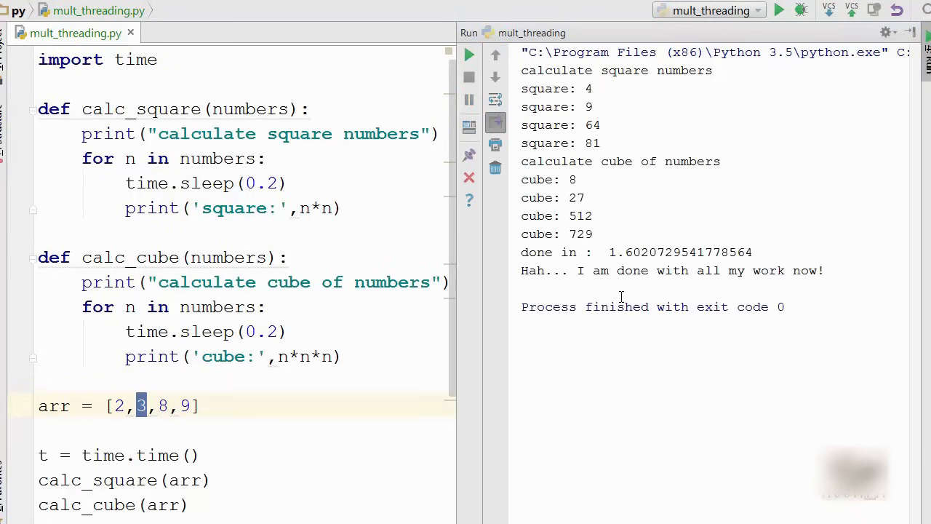
pyautogui.doubleClick(681, 252)
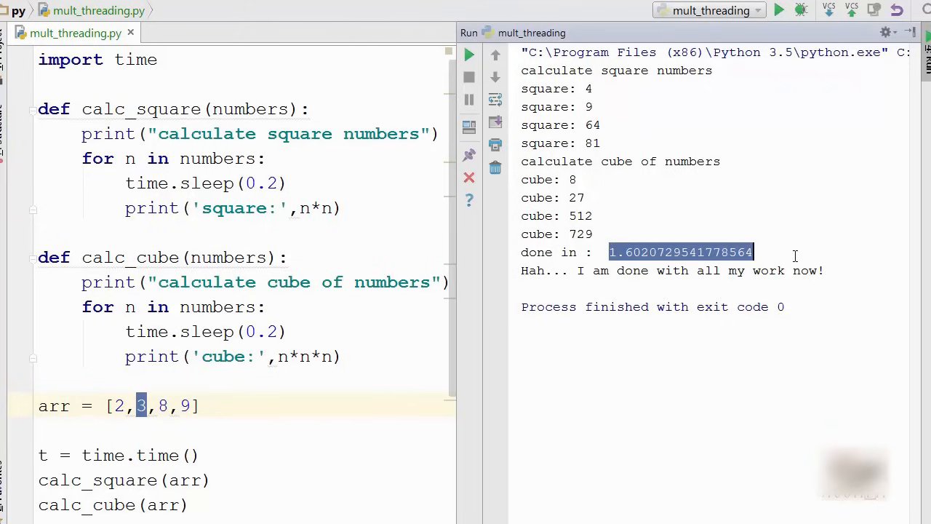
pyautogui.click(795, 256)
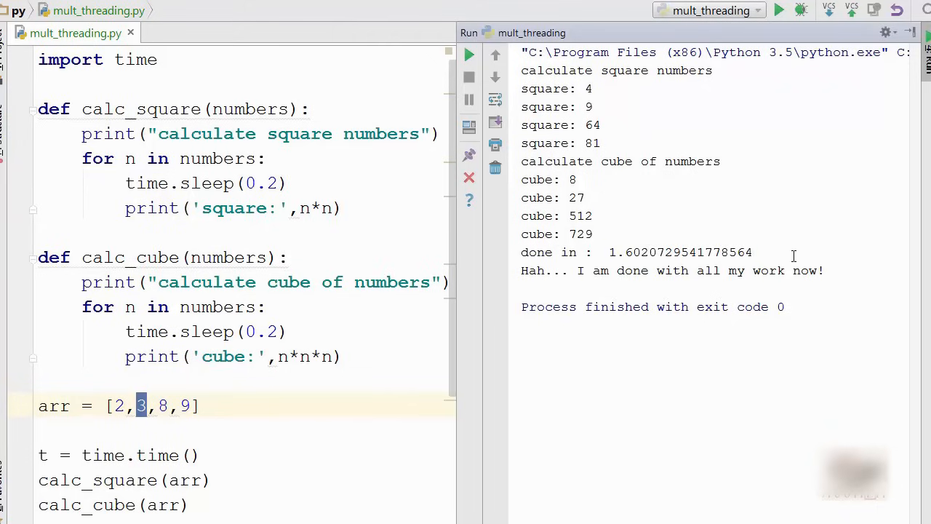
pyautogui.moveTo(675, 364)
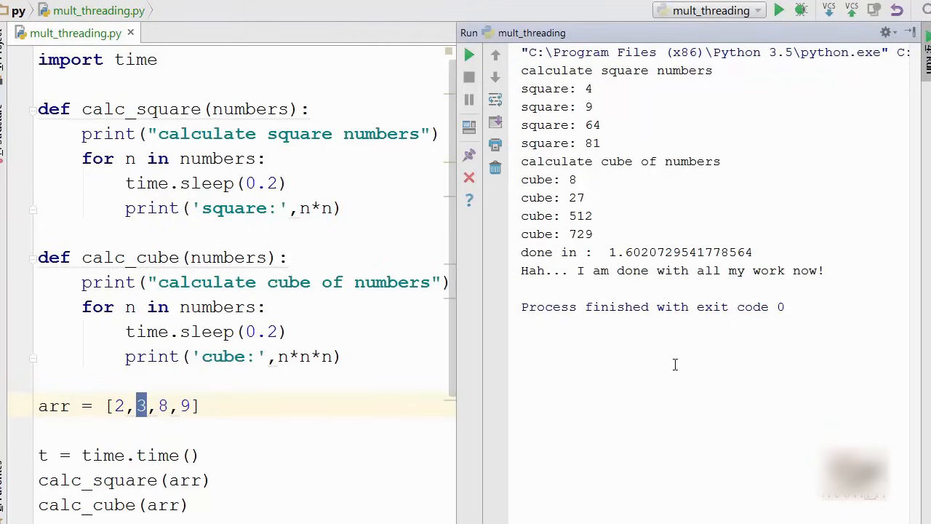
pyautogui.moveTo(458, 301)
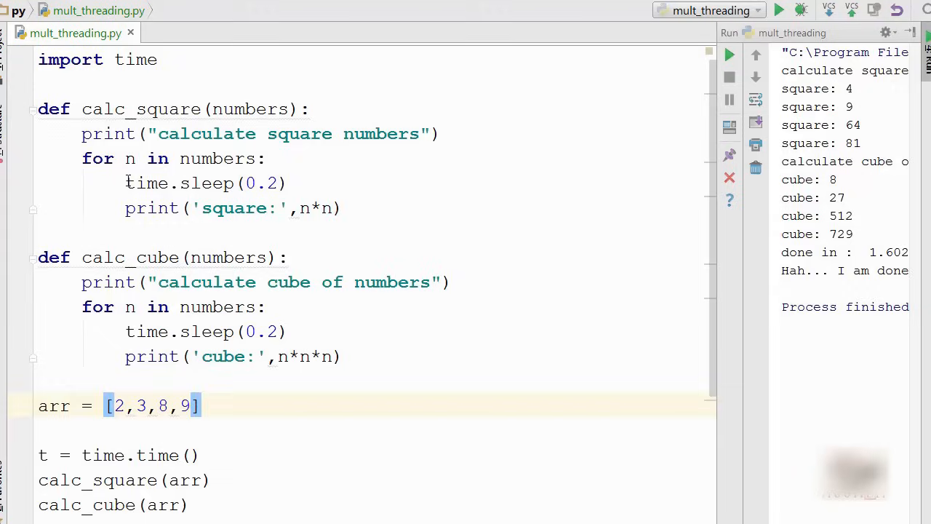
pyautogui.click(288, 183)
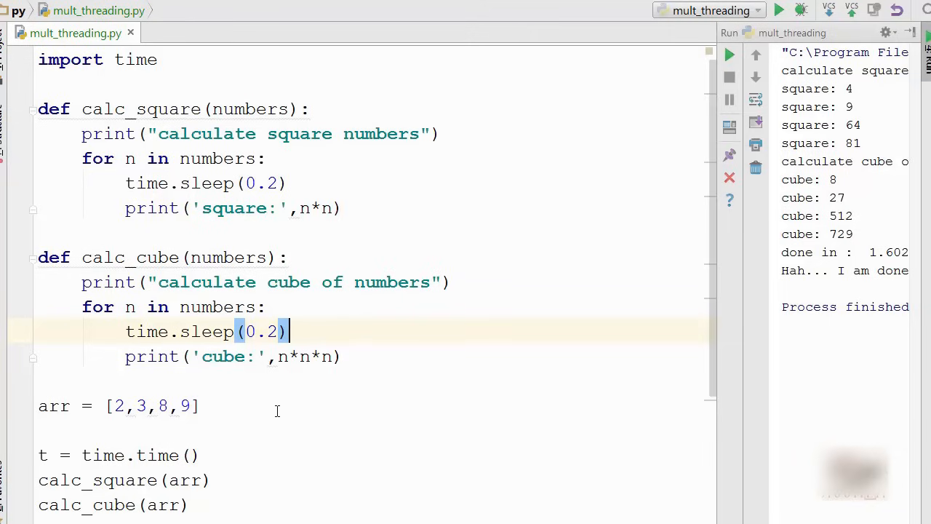
pyautogui.scroll(-3)
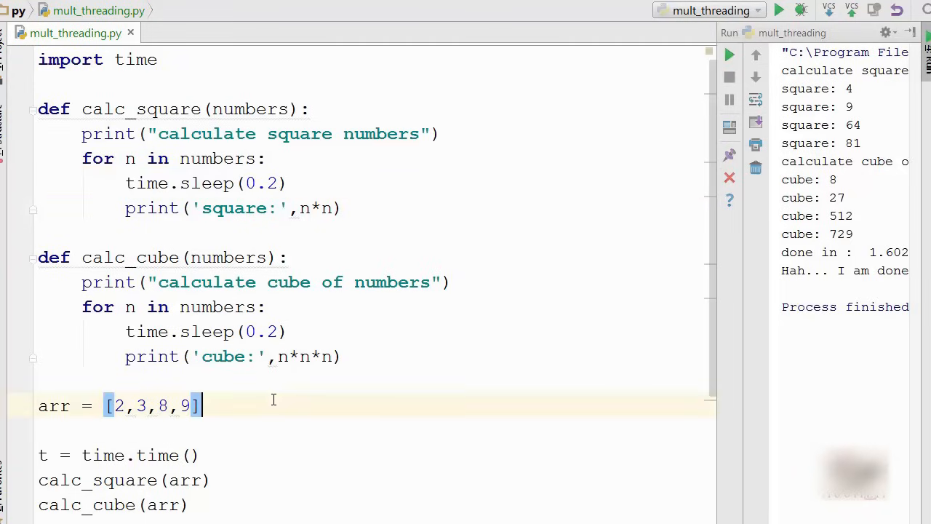
pyautogui.moveTo(303, 387)
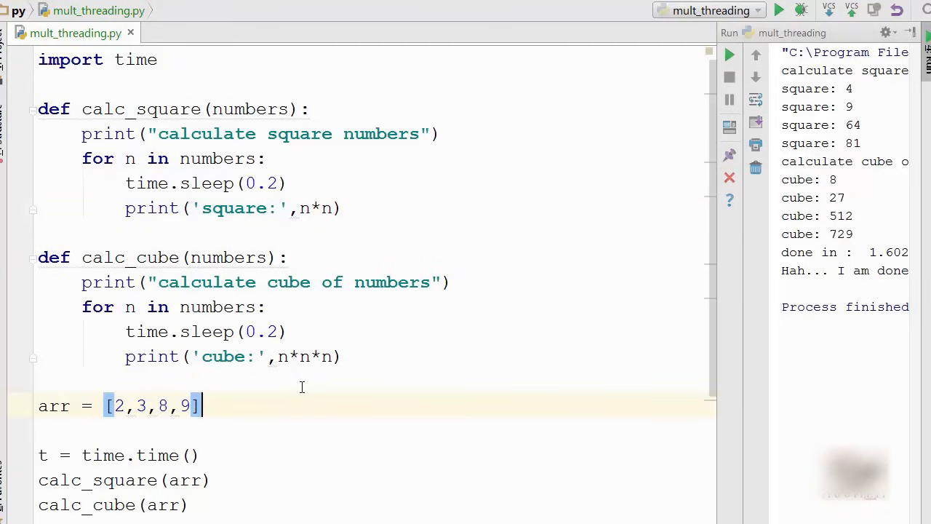
pyautogui.moveTo(716, 242); pyautogui.dragTo(367, 242)
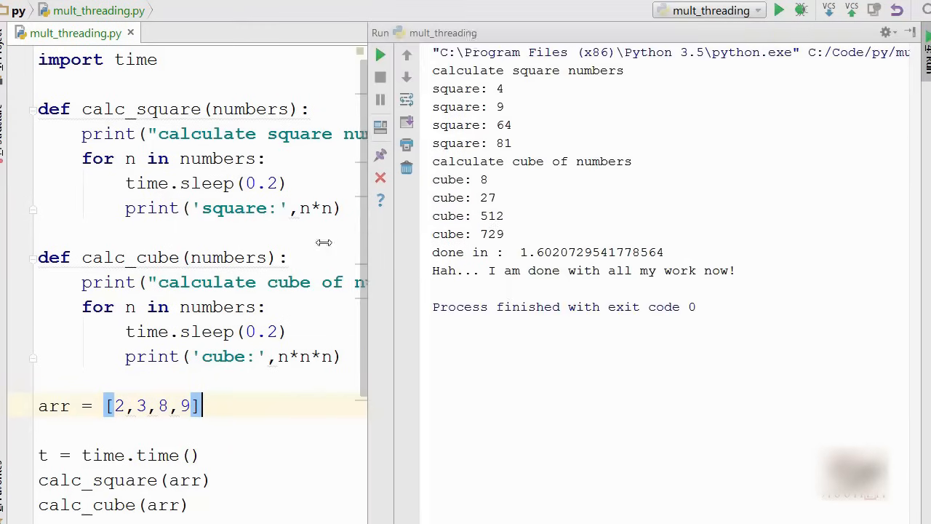
pyautogui.moveTo(367, 242); pyautogui.dragTo(323, 242)
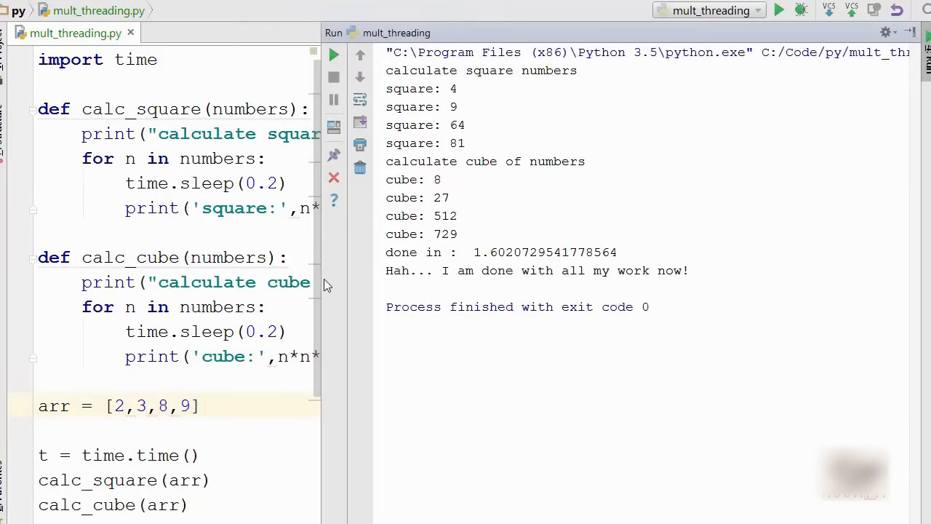
pyautogui.moveTo(473, 253)
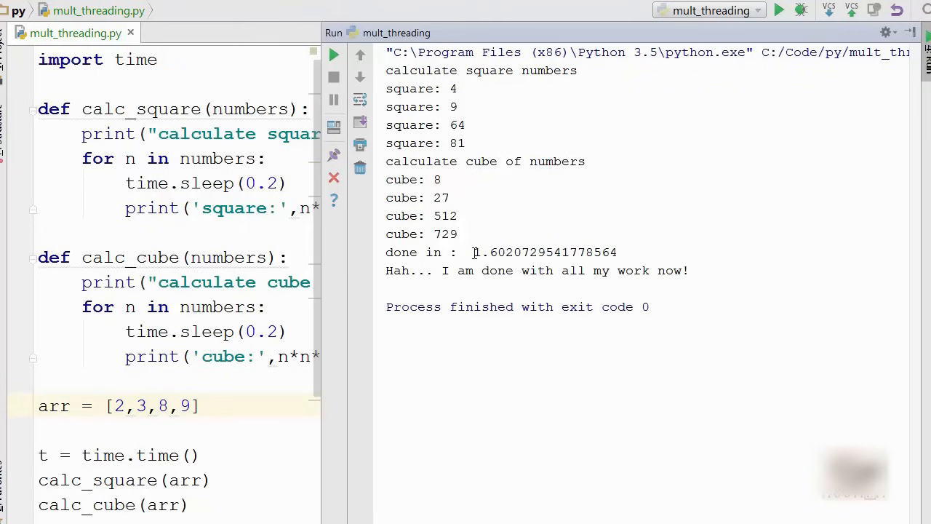
pyautogui.doubleClick(546, 252)
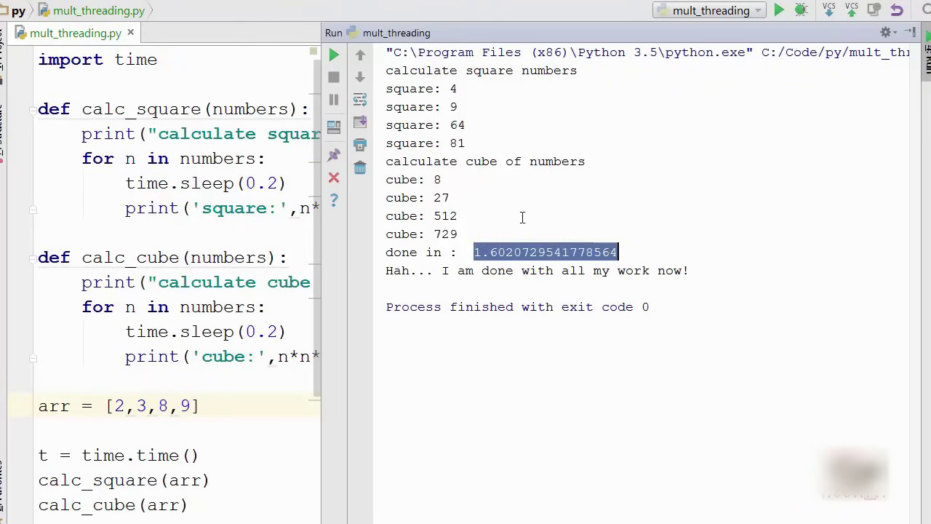
pyautogui.moveTo(346, 265); pyautogui.dragTo(829, 264)
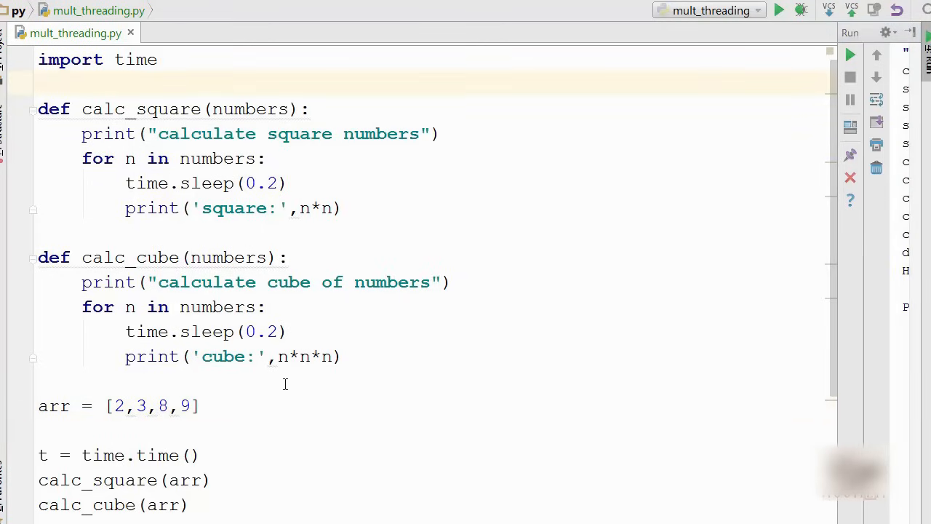
# Step: Add 'import threading' on line 2 below the time import
pyautogui.write('imp')
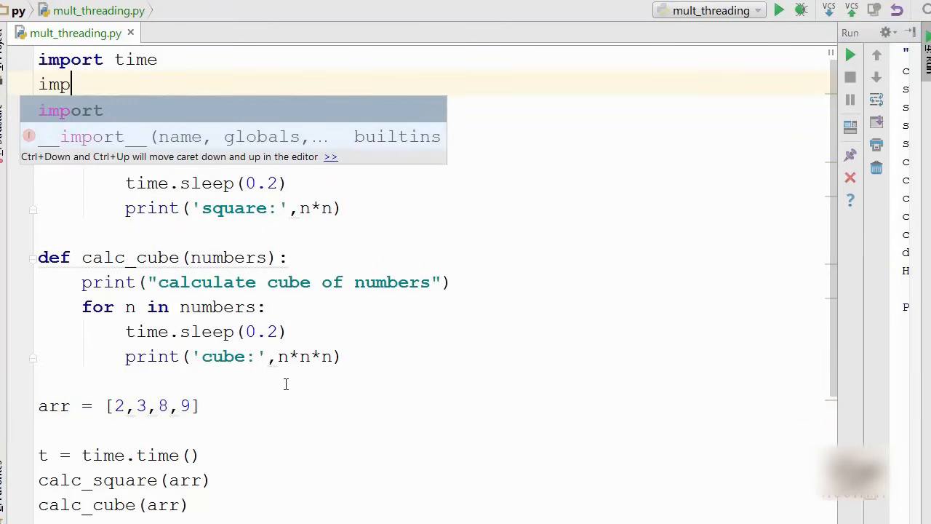
pyautogui.write('ort threading')
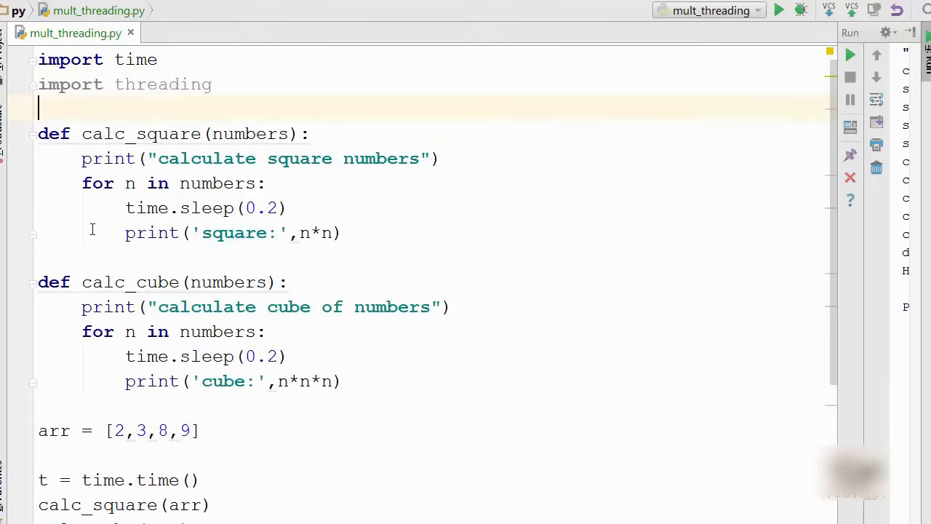
pyautogui.doubleClick(163, 84)
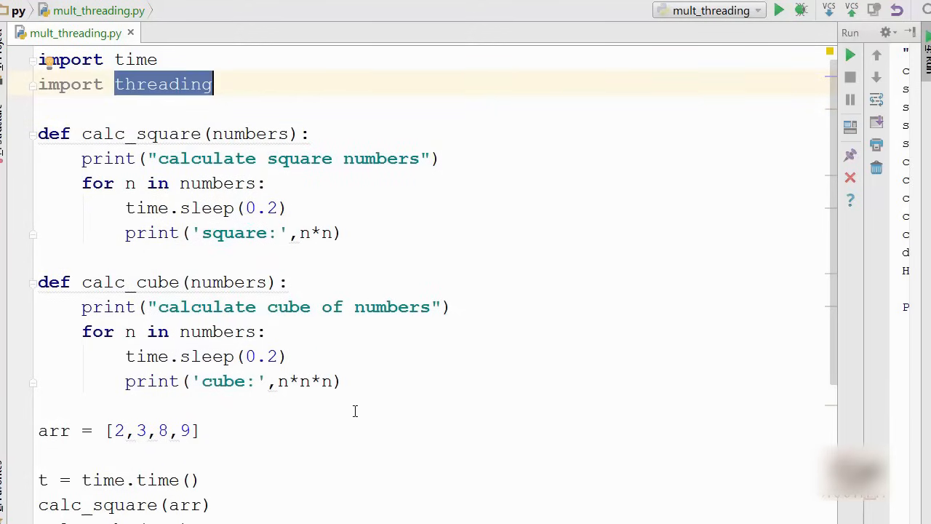
pyautogui.scroll(-3)
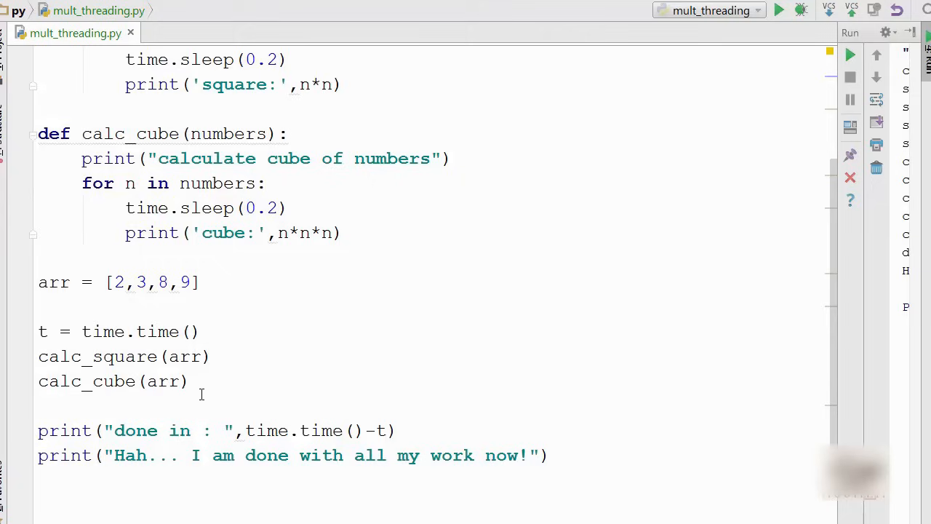
# Step: Replace the two direct function calls with t1 = threading.Thread below t = time.time()
pyautogui.moveTo(38, 356); pyautogui.dragTo(186, 381)
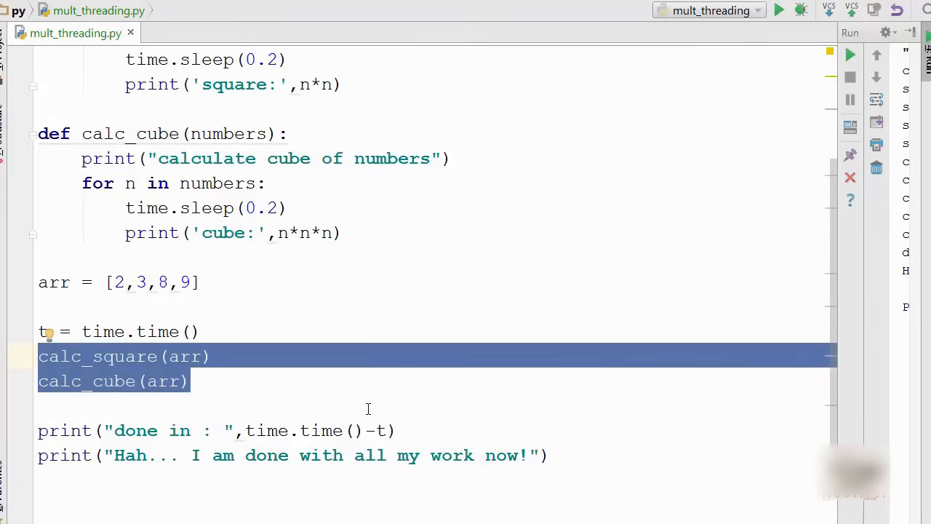
pyautogui.press('Delete')
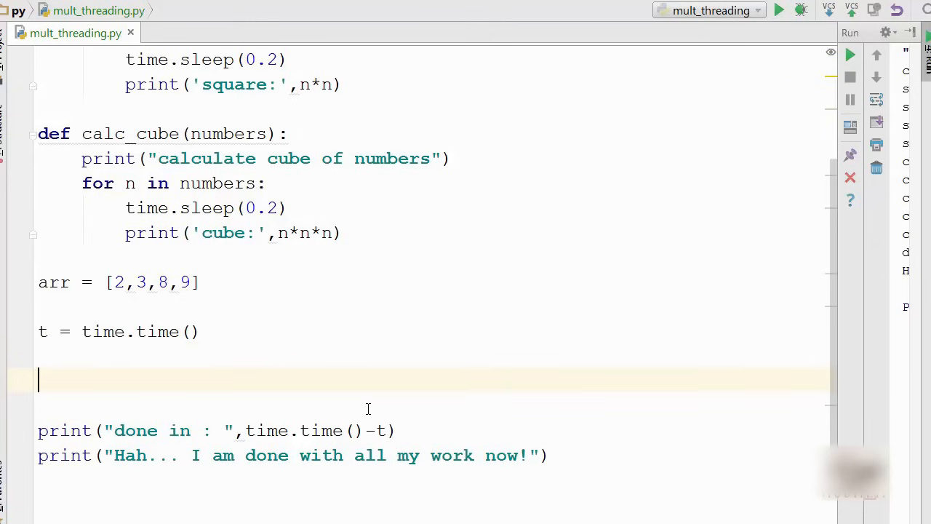
pyautogui.write('t1= Thr')
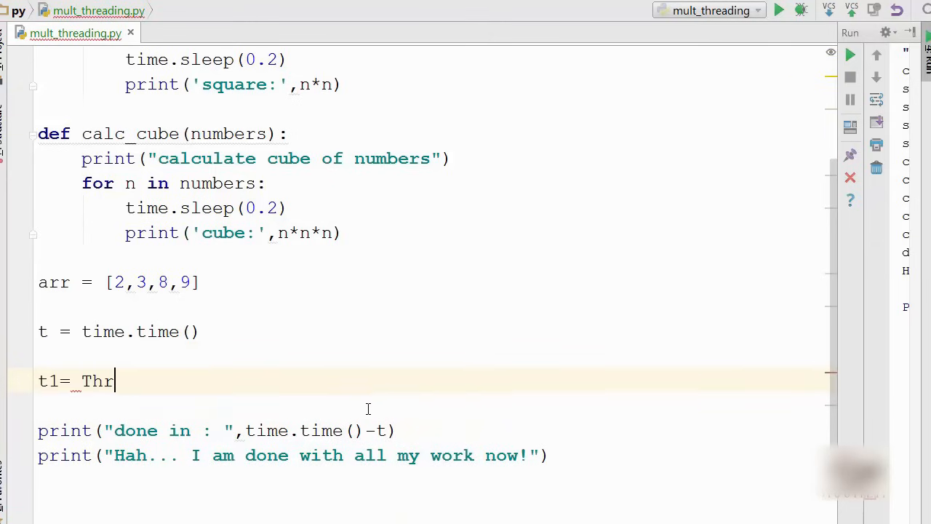
pyautogui.write('eading')
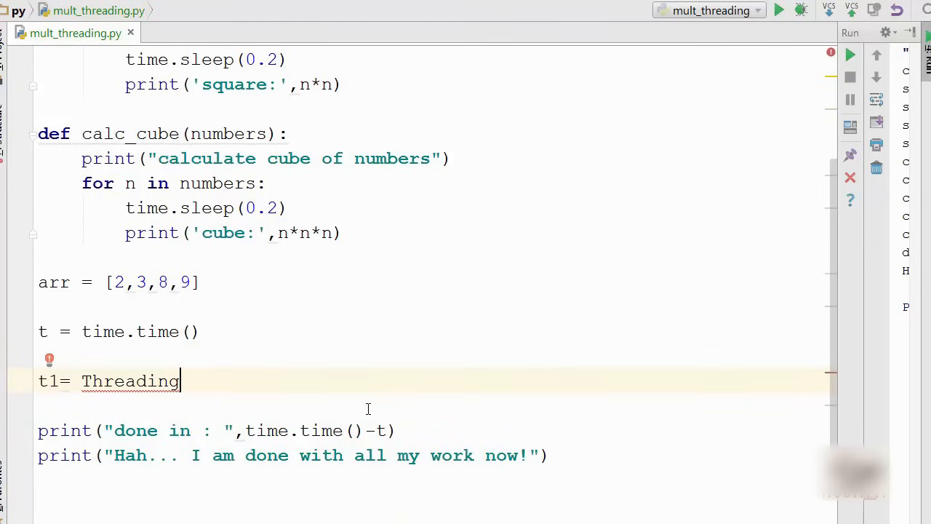
pyautogui.press('BackSpace')
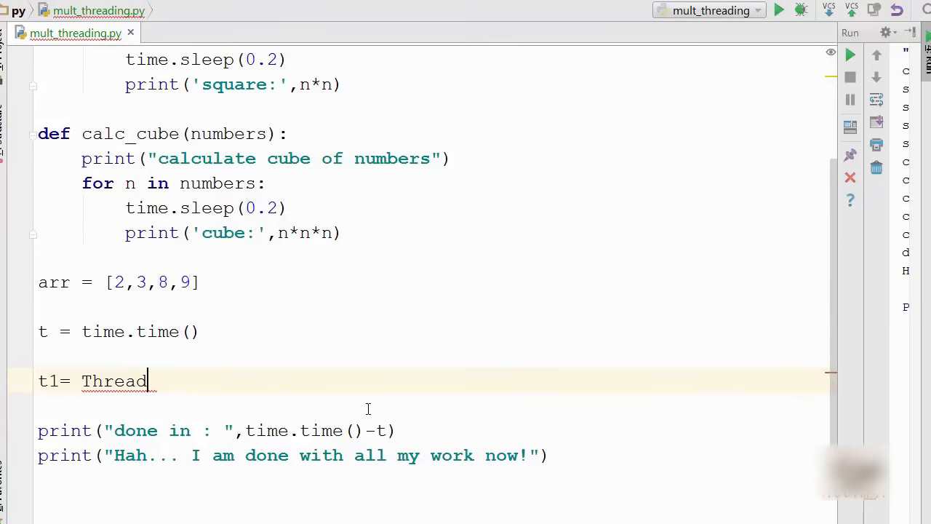
pyautogui.write('tr')
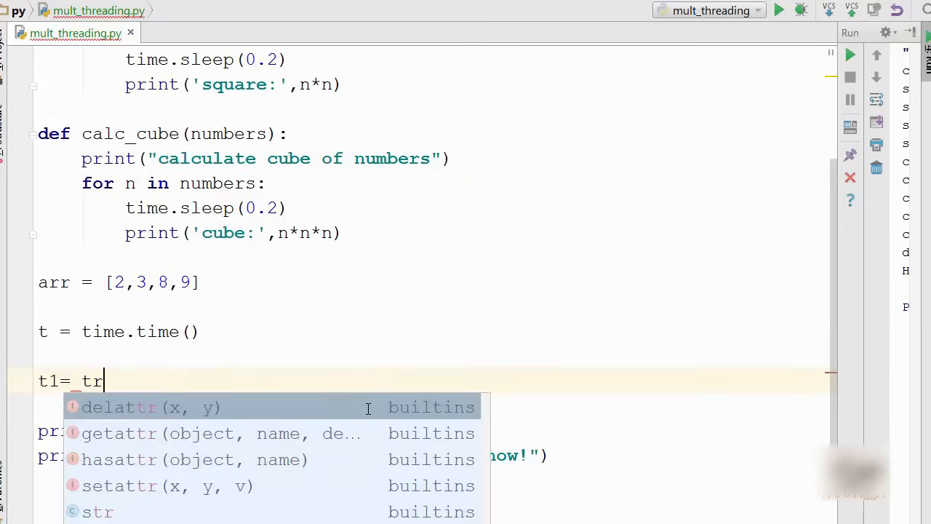
pyautogui.write('hr')
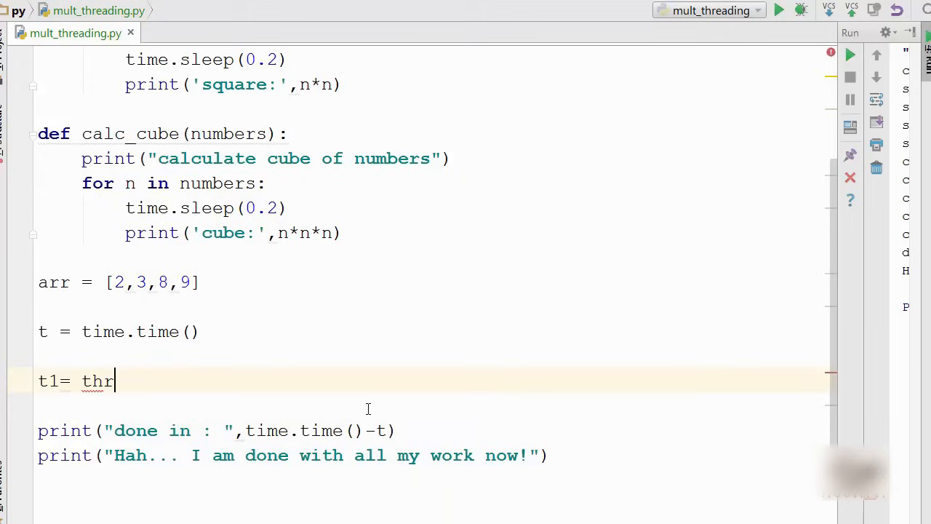
pyautogui.write('eading.Th')
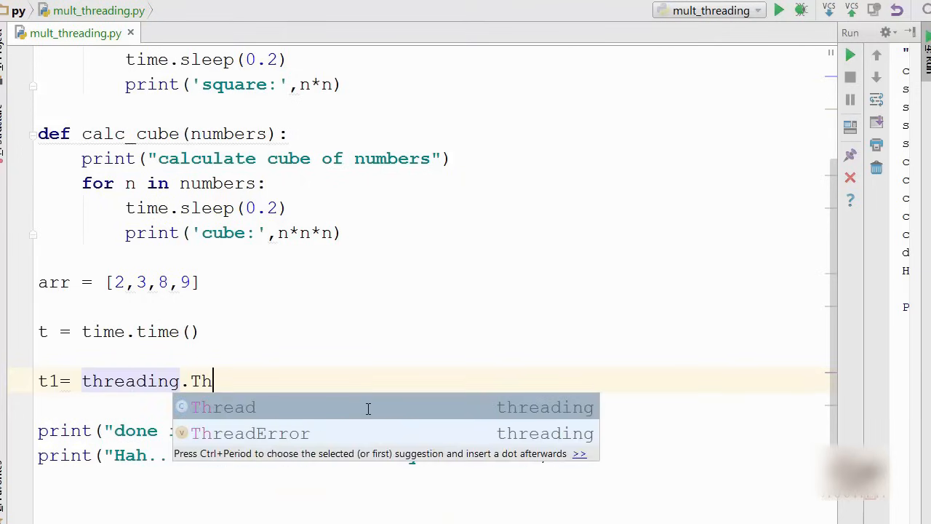
pyautogui.click(224, 407)
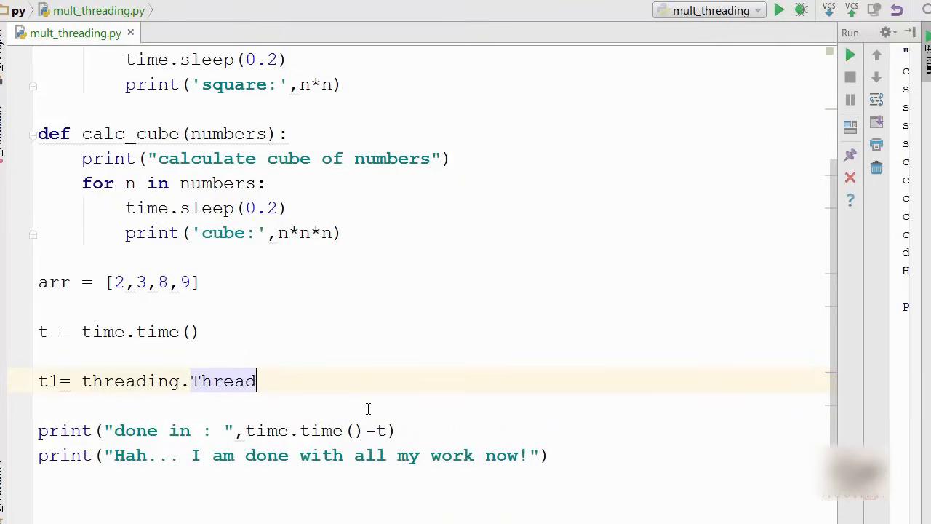
# Step: Give t1 the arguments target=calc_square, args=(arr,)
pyautogui.write('(target=')
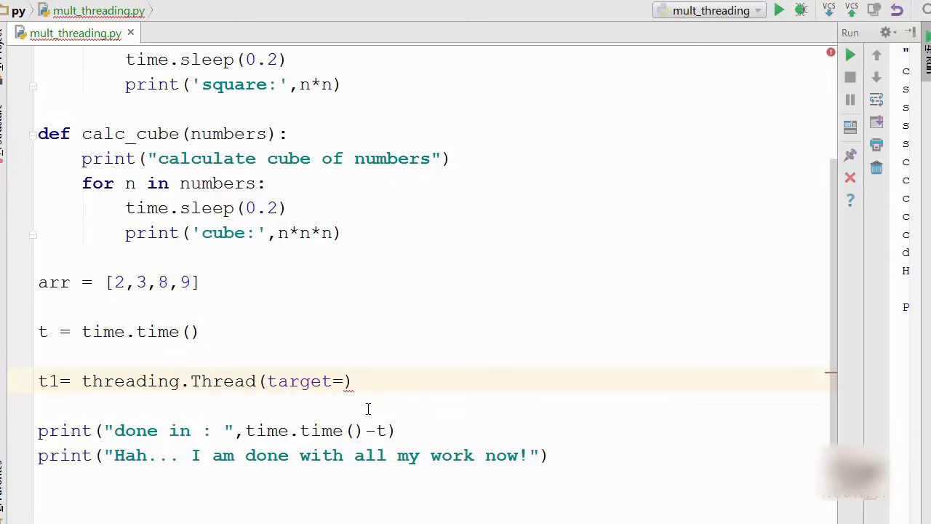
pyautogui.write('calc_square')
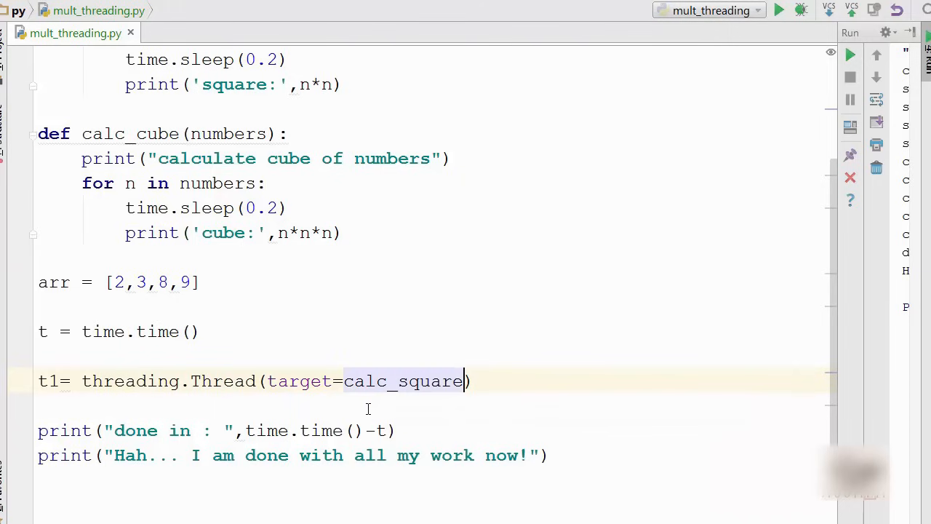
pyautogui.write(',')
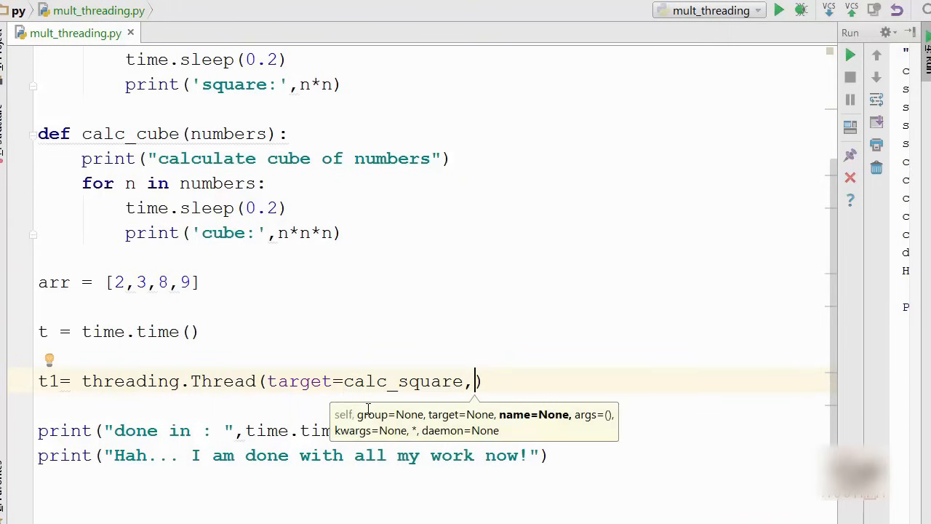
pyautogui.write('args=')
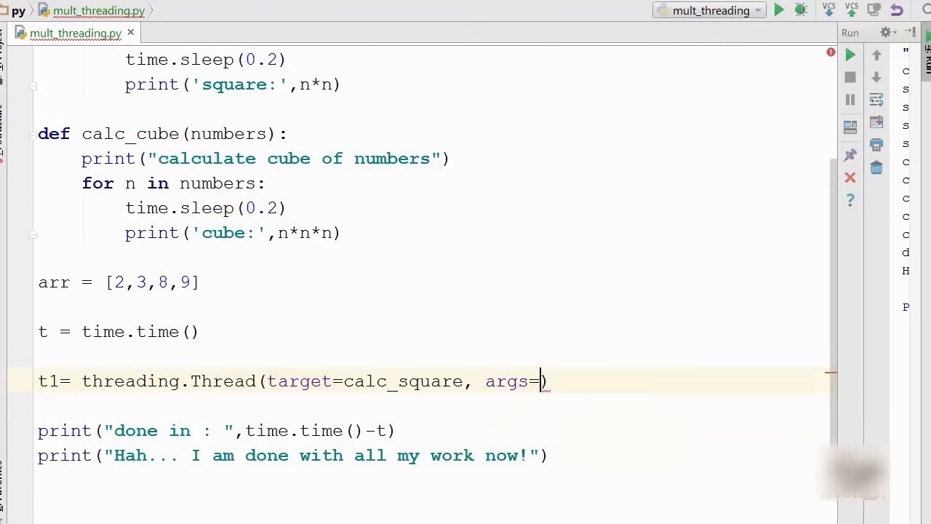
pyautogui.write('(arr')
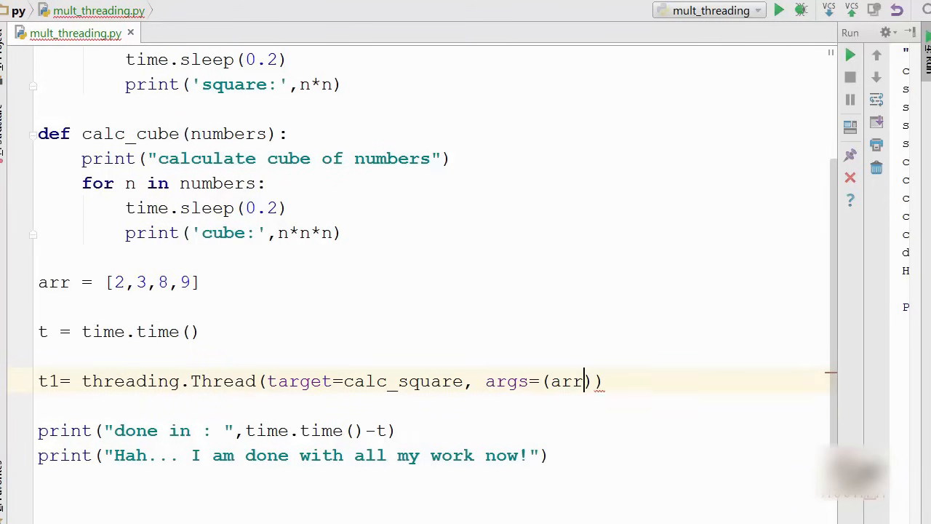
pyautogui.write(',')
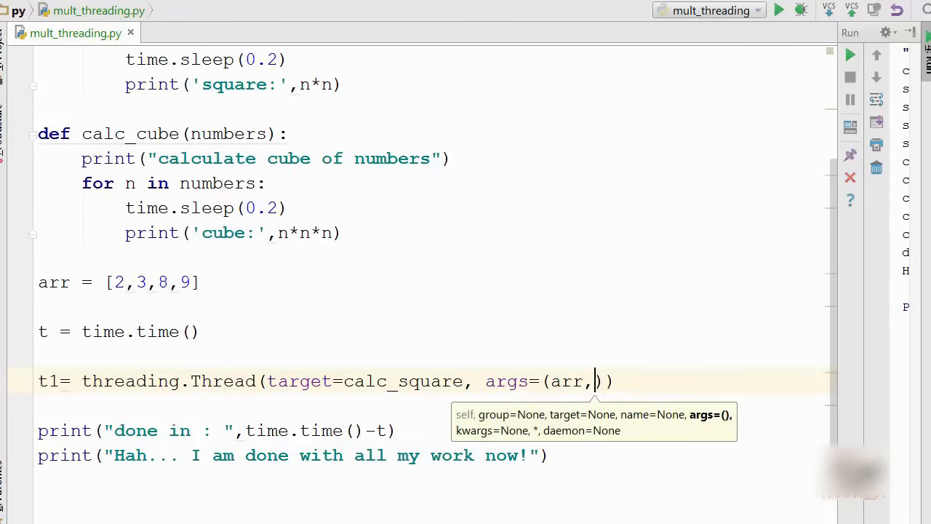
pyautogui.doubleClick(566, 381)
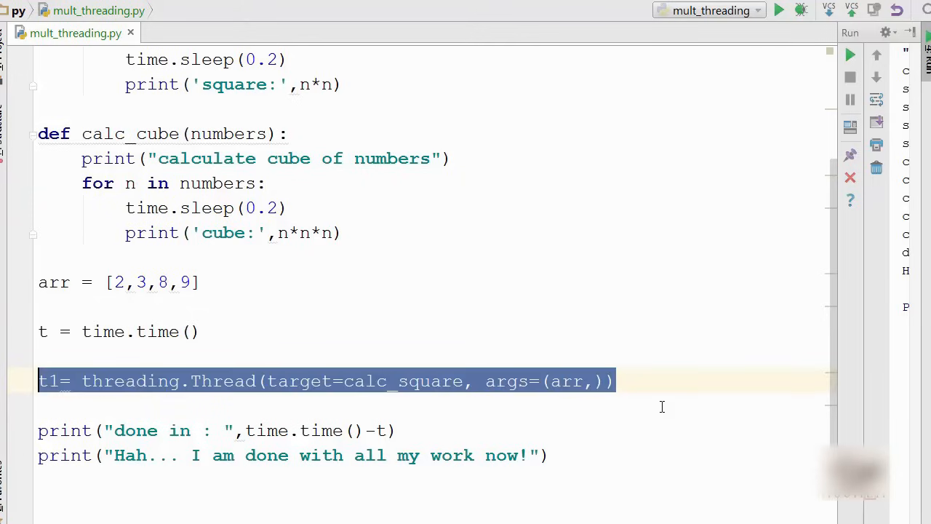
# Step: Duplicate the t1 line as t2 and change its target to calc_cube
pyautogui.press('ctrl+d')
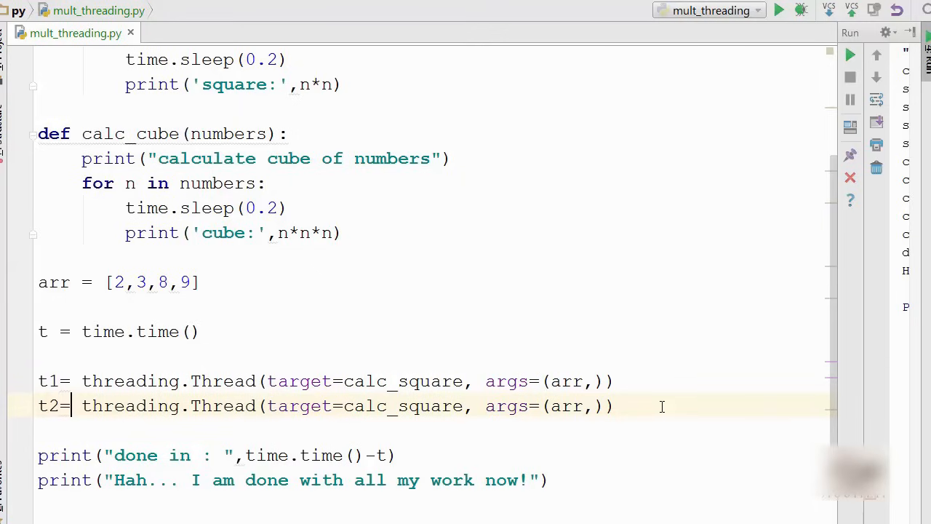
pyautogui.doubleClick(405, 406)
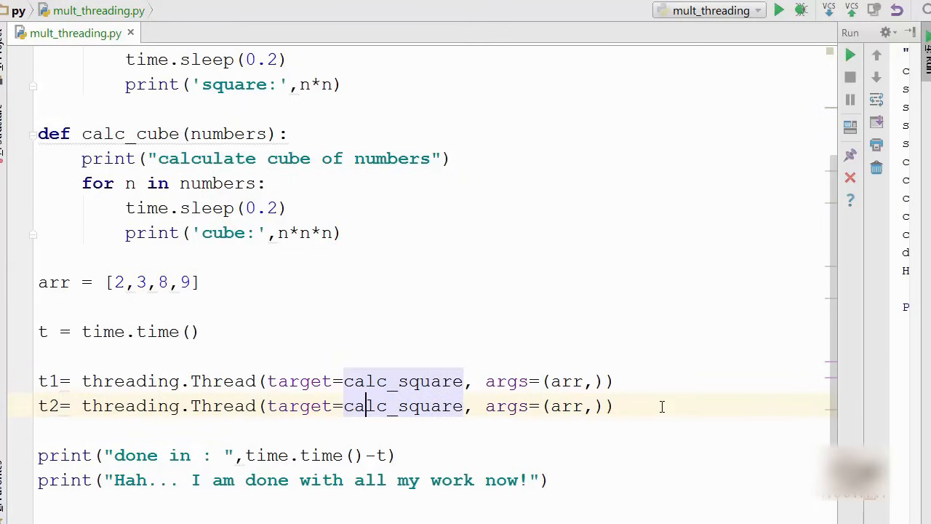
pyautogui.press('Backspace')
pyautogui.write('cube(')
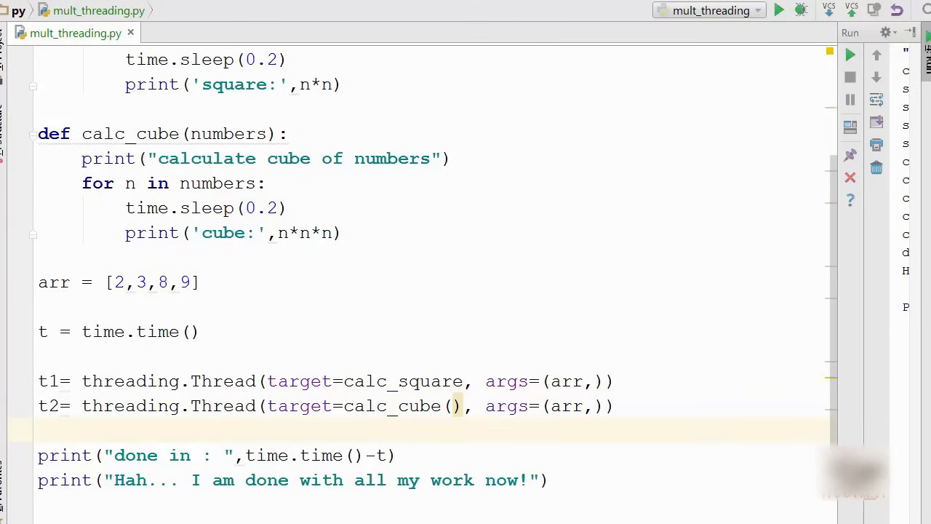
pyautogui.doubleClick(221, 406)
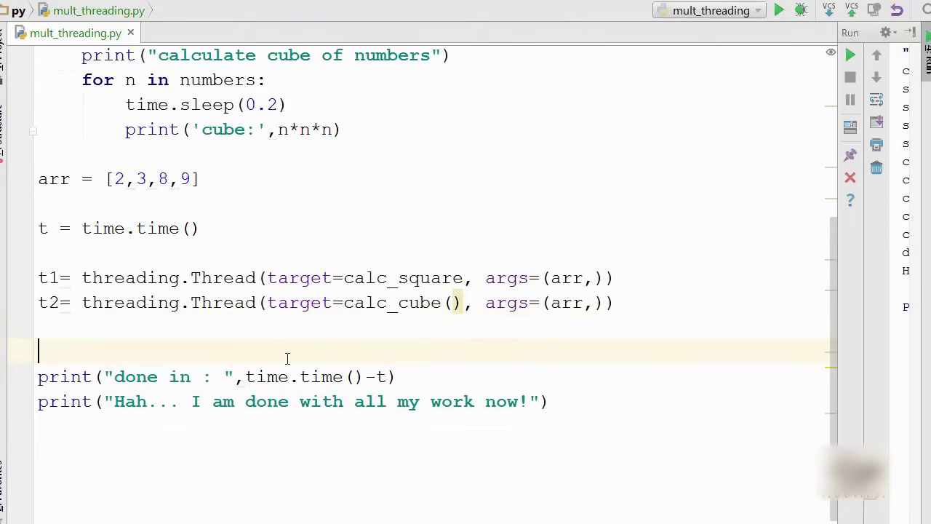
# Step: Start both threads with t1.start() and t2.start()
pyautogui.write('t1.start(')
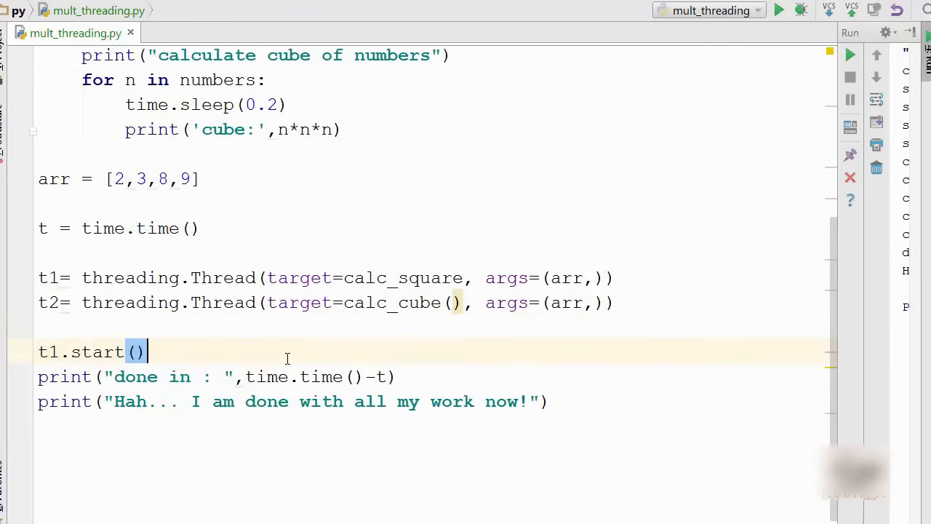
pyautogui.write('t2.start(')
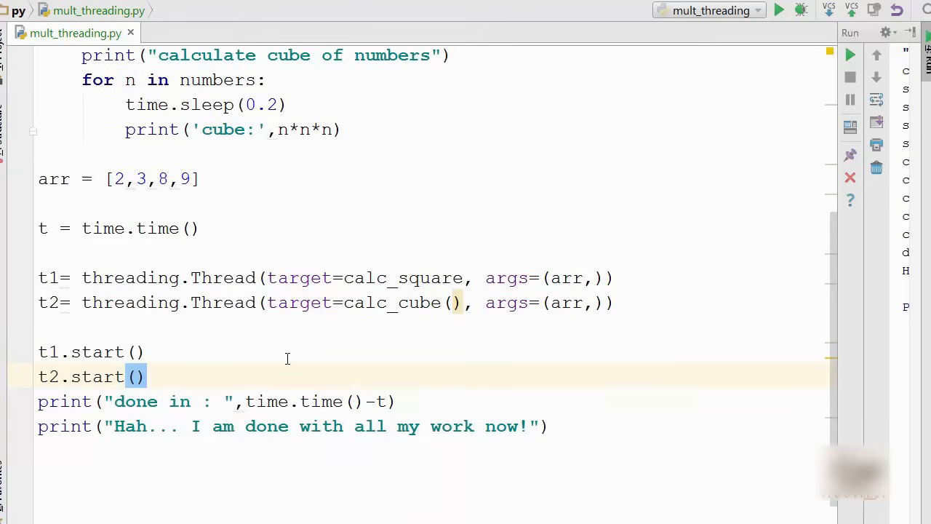
pyautogui.press('Return')
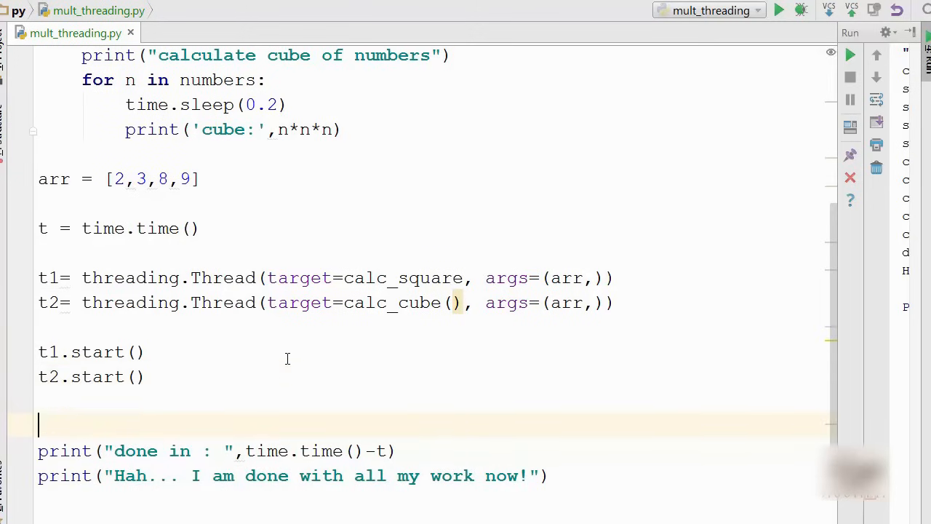
pyautogui.scroll(3)
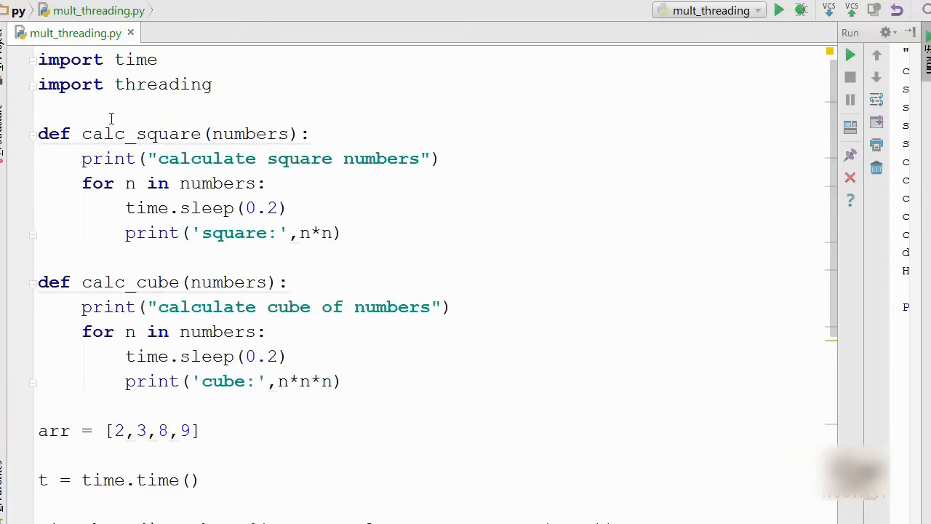
pyautogui.scroll(-3)
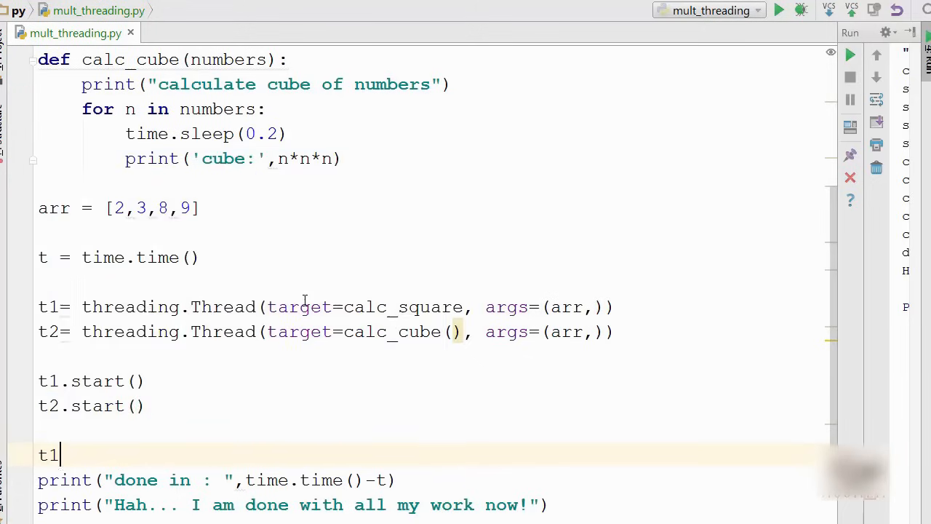
# Step: Wait for both threads with t1.join() and t2.join()
pyautogui.write('.join()')
pyautogui.write('t2')
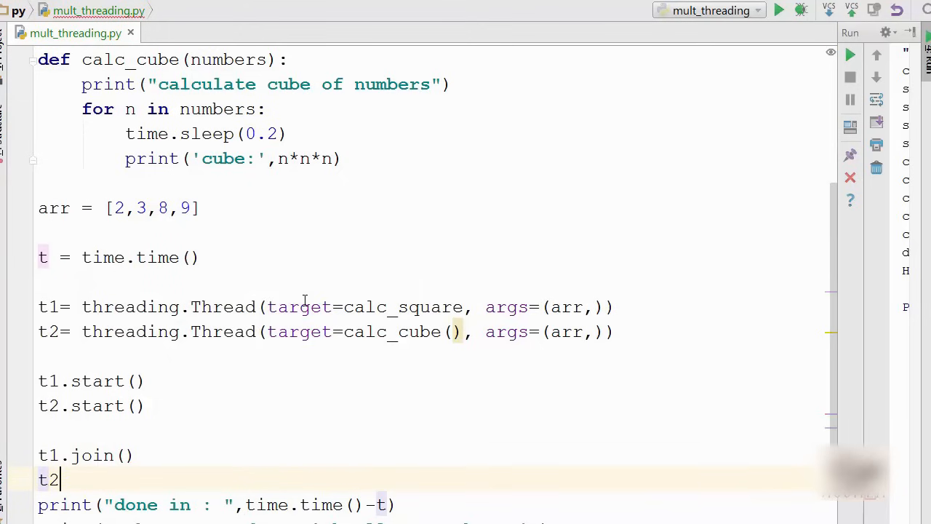
pyautogui.write('.join()')
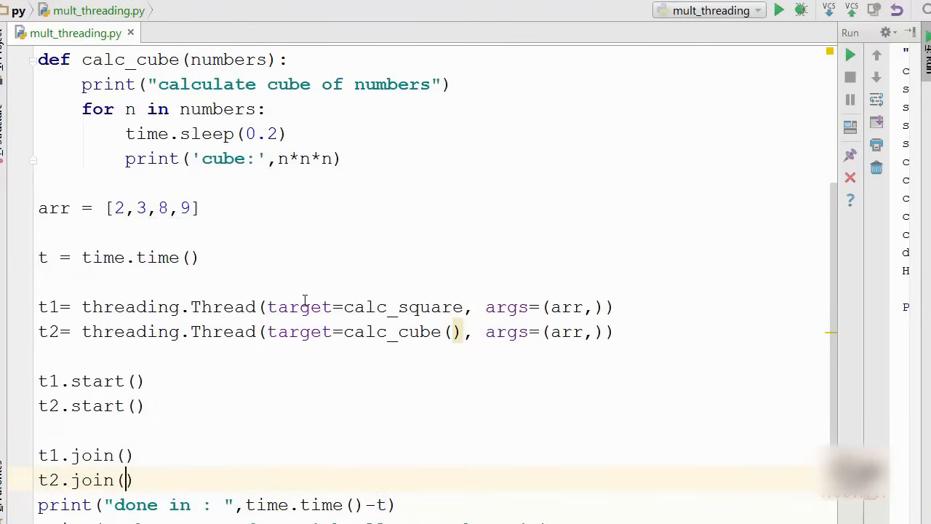
pyautogui.scroll(-3)
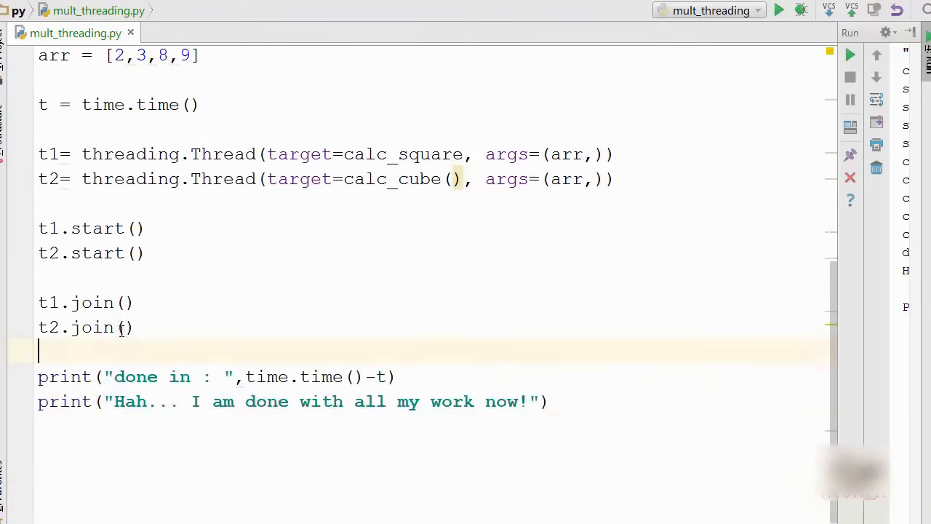
pyautogui.doubleClick(86, 302)
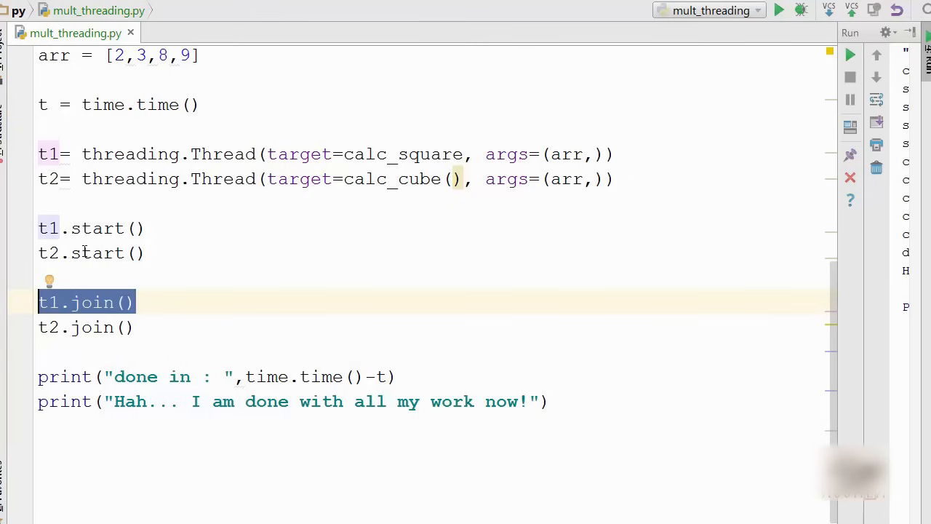
# Step: Remove the stray parentheses after calc_cube in the t2 thread line
pyautogui.scroll(3)
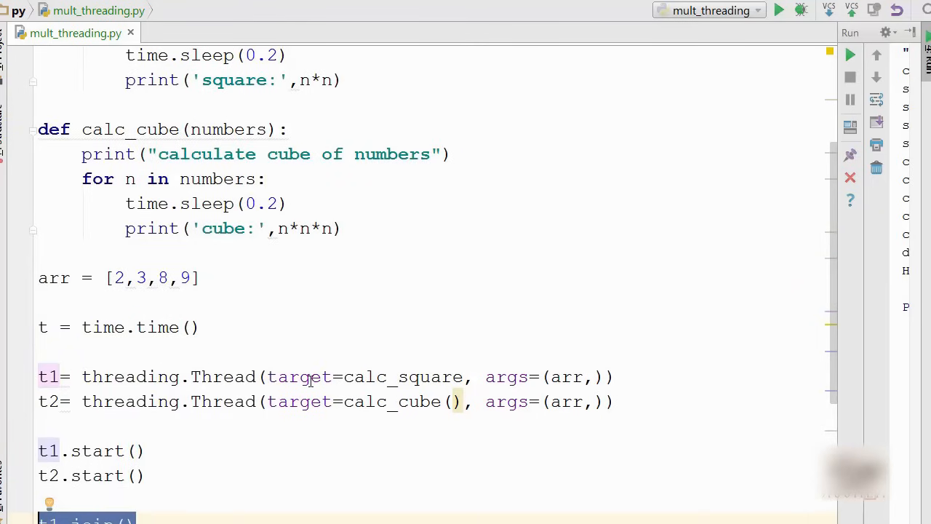
pyautogui.click(453, 402)
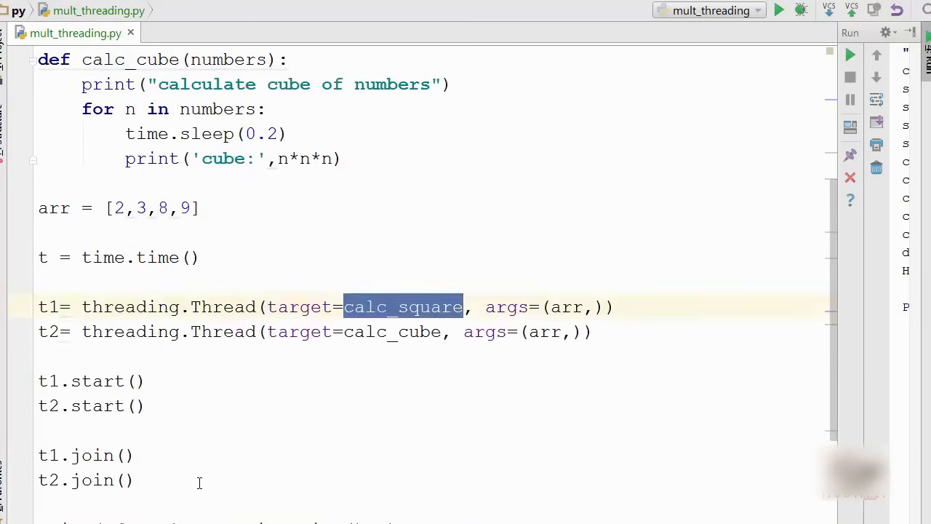
pyautogui.scroll(-3)
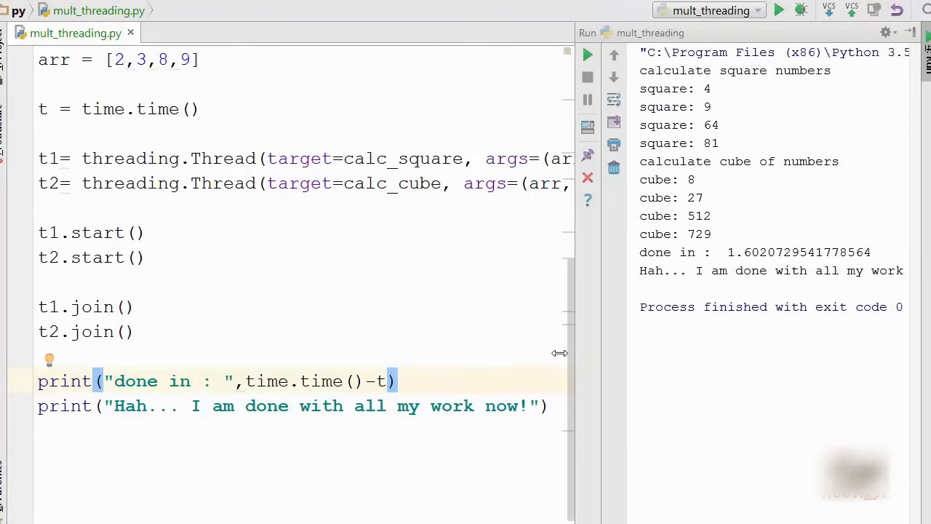
pyautogui.scroll(3)
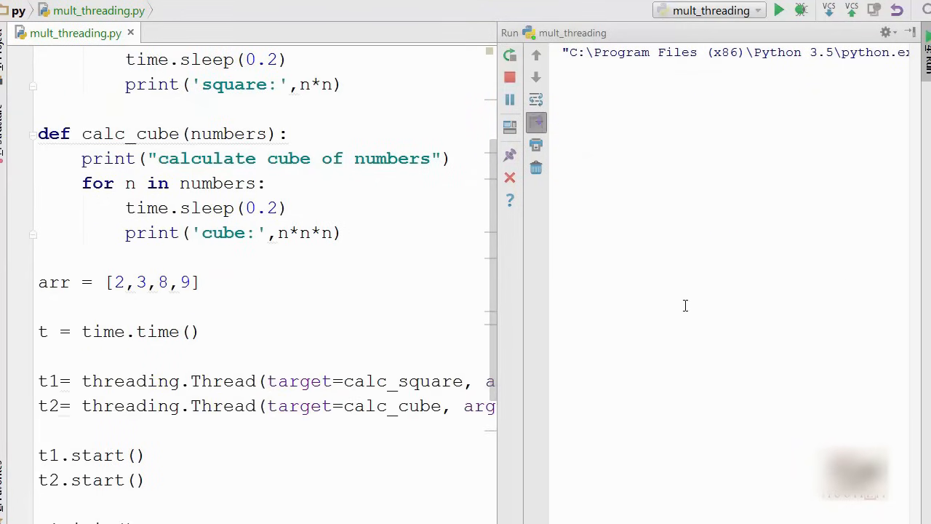
# Step: Run the threaded script, noting interleaved square and cube output finishing in about 0.80 s
pyautogui.click(779, 10)
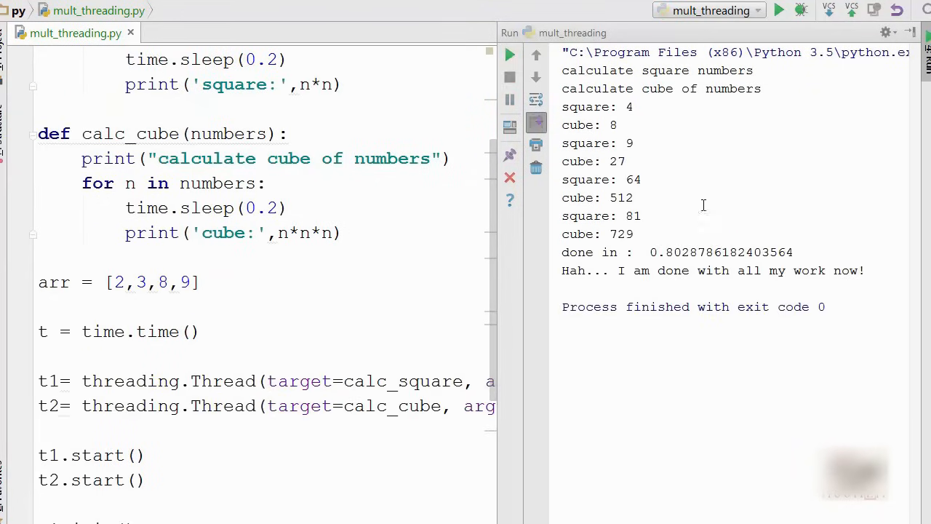
pyautogui.moveTo(643, 70); pyautogui.dragTo(634, 198)
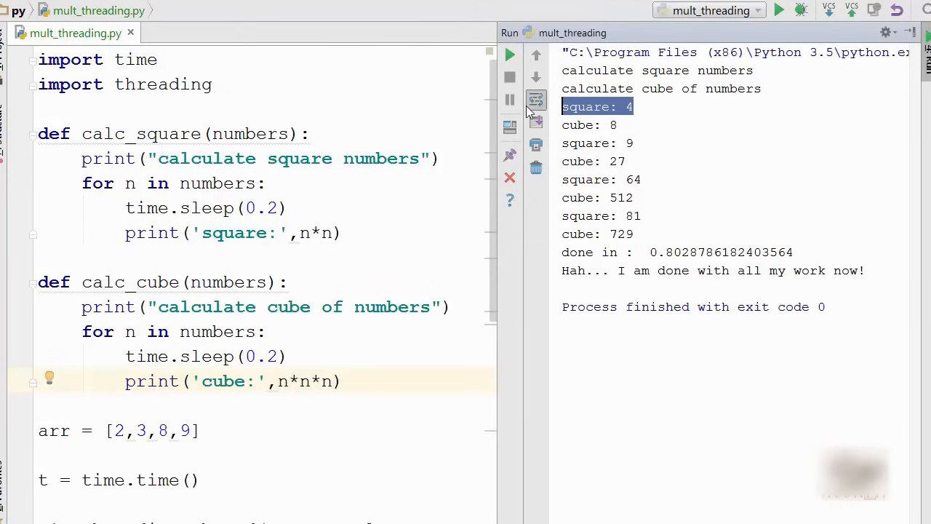
pyautogui.moveTo(221, 168)
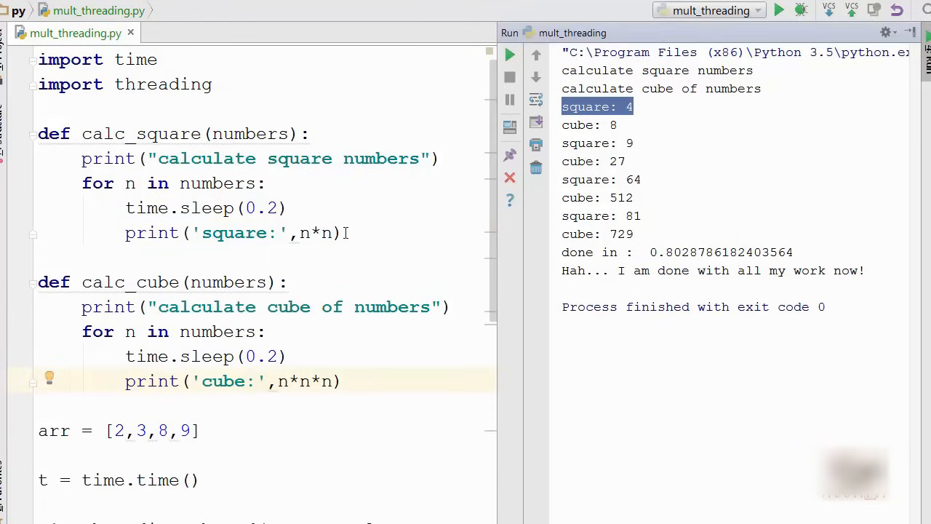
pyautogui.doubleClick(225, 232)
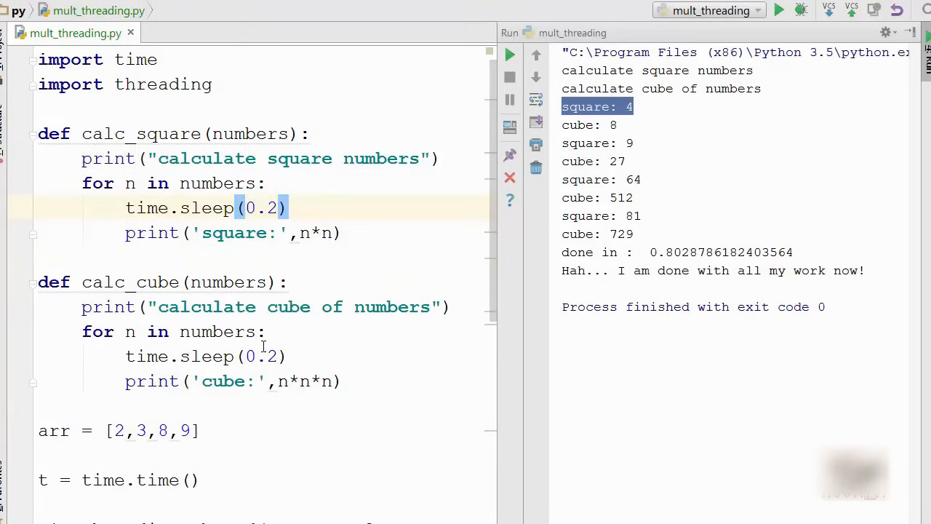
pyautogui.click(115, 282)
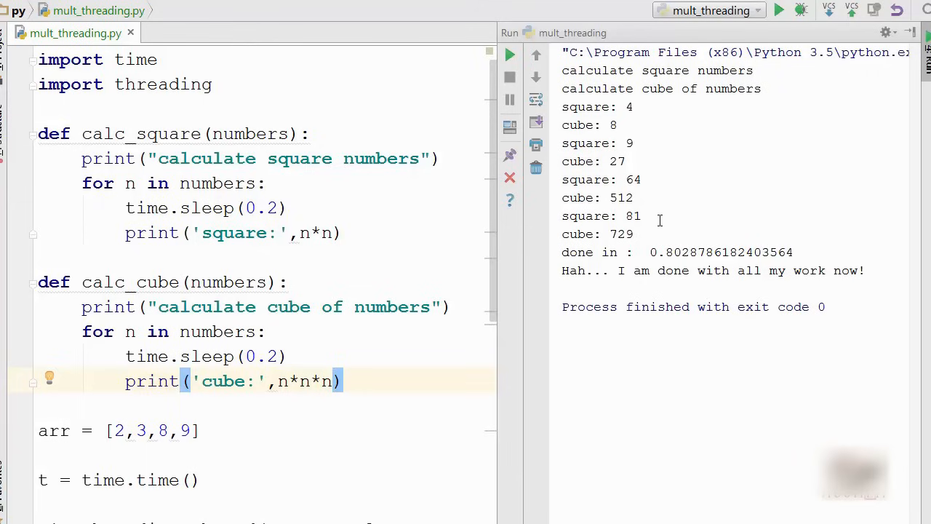
pyautogui.moveTo(652, 256)
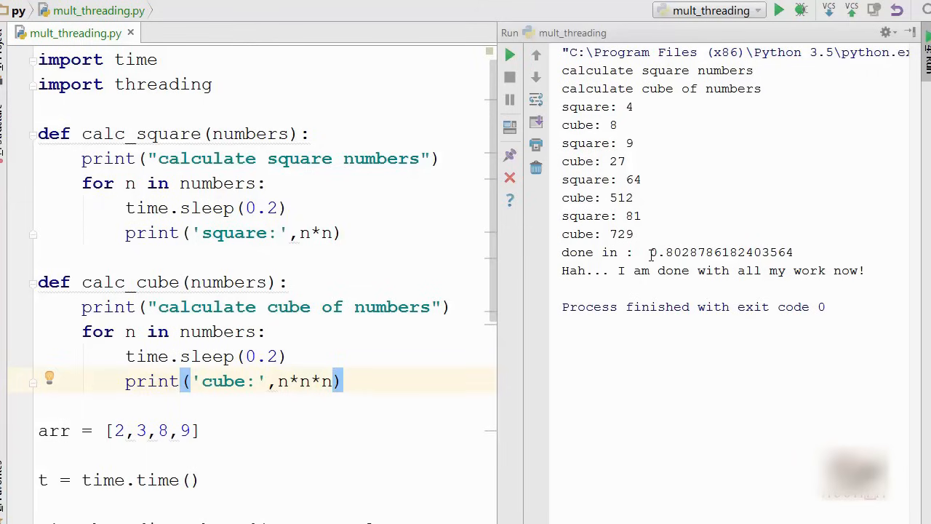
pyautogui.doubleClick(721, 253)
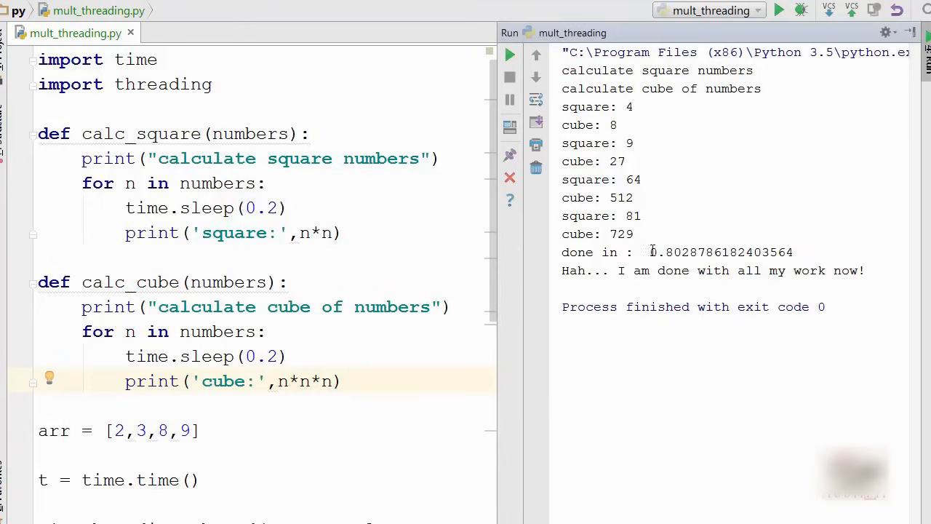
pyautogui.moveTo(509, 56)
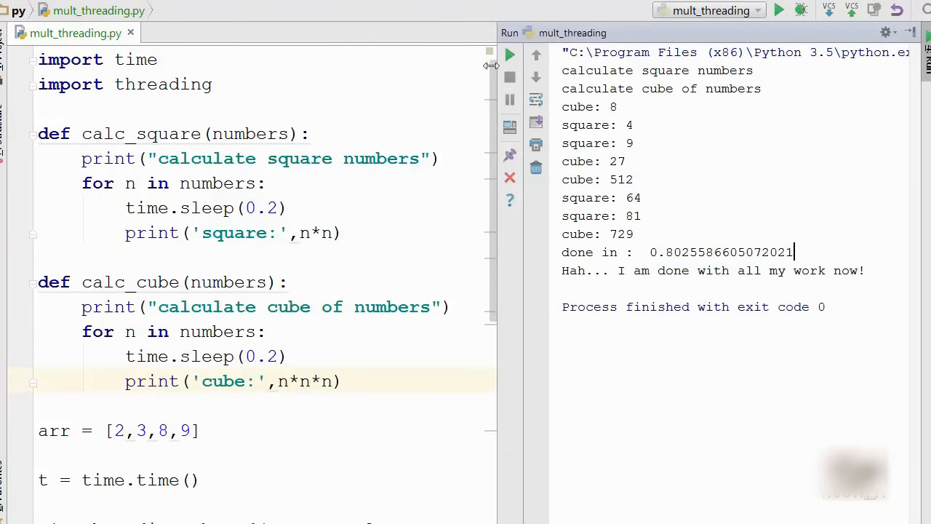
pyautogui.click(510, 56)
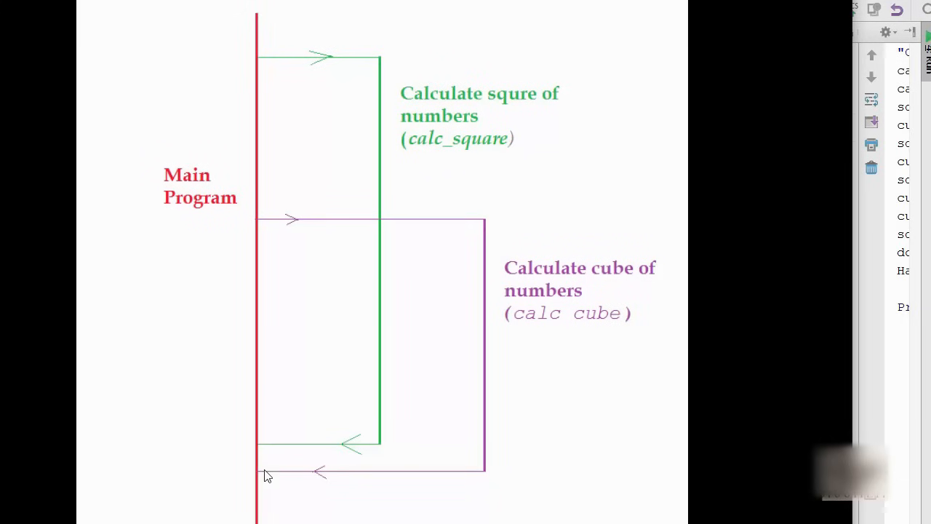
pyautogui.moveTo(276, 59)
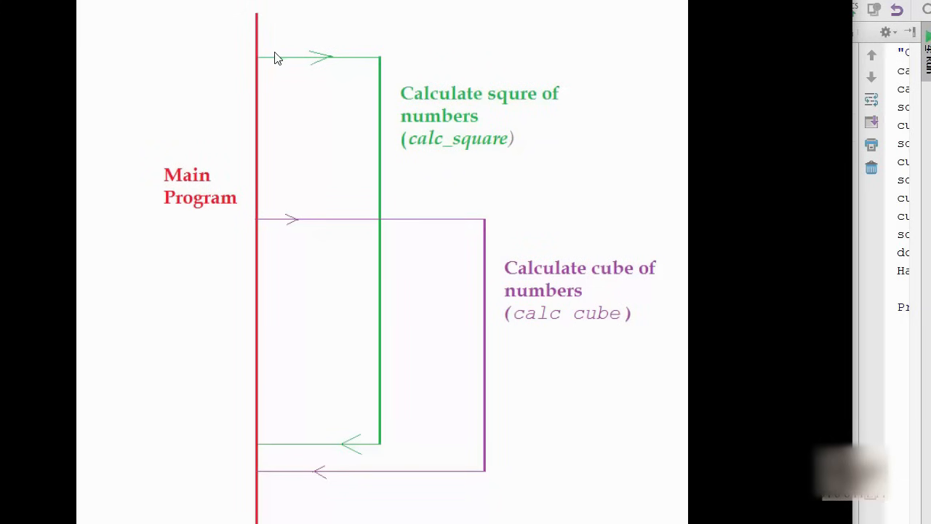
pyautogui.moveTo(527, 107)
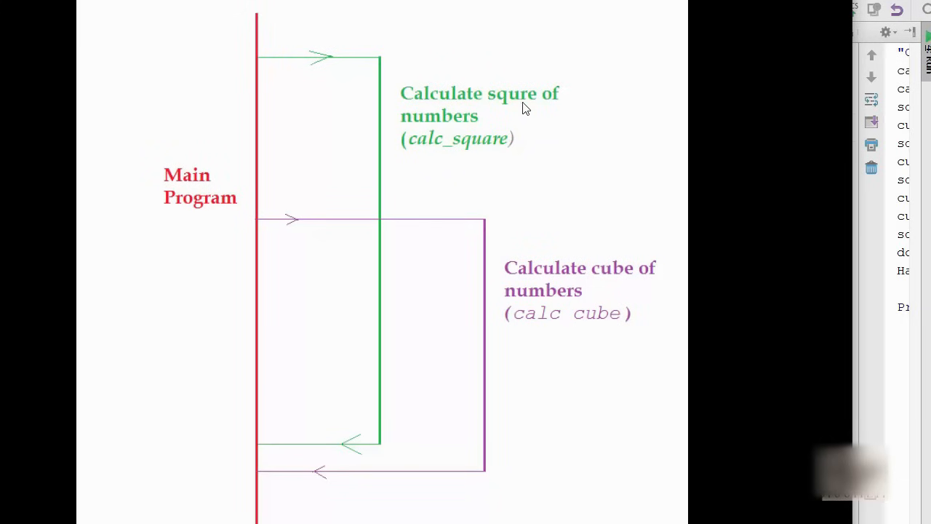
pyautogui.moveTo(371, 250)
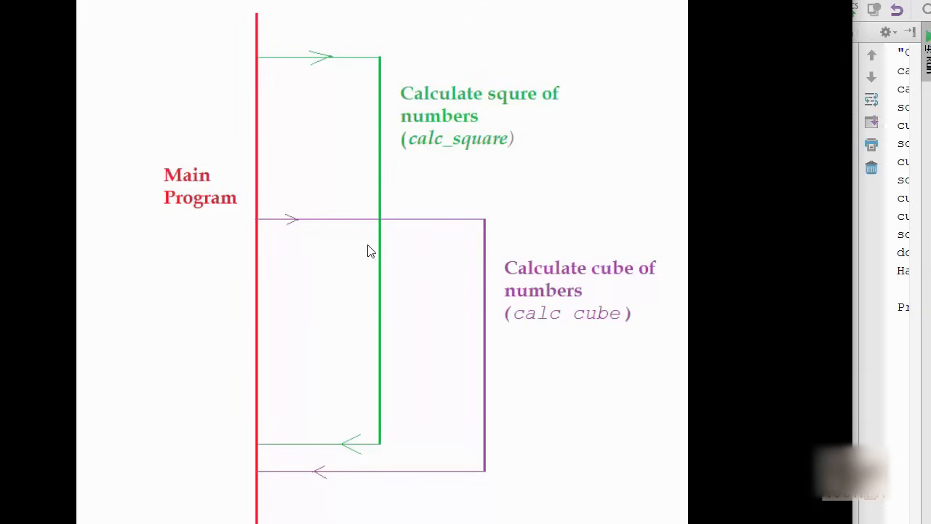
pyautogui.moveTo(356, 445)
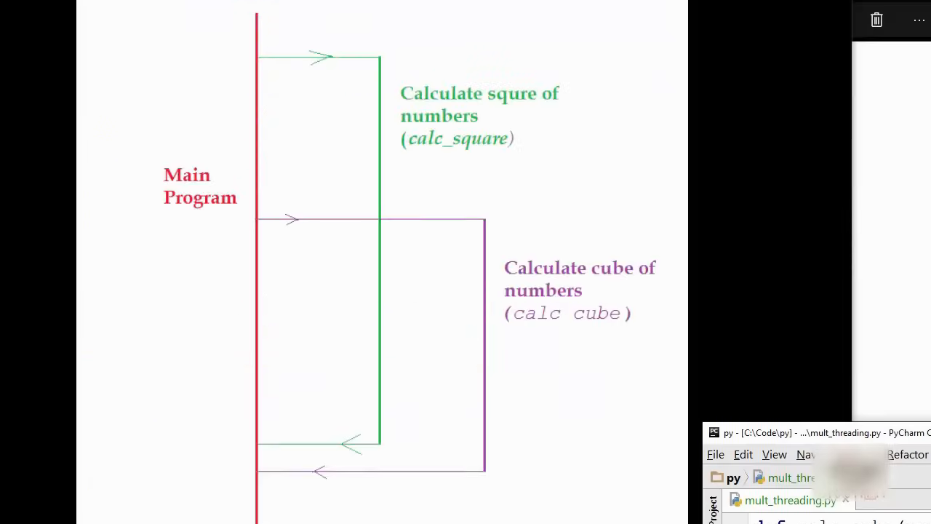
pyautogui.moveTo(377, 186)
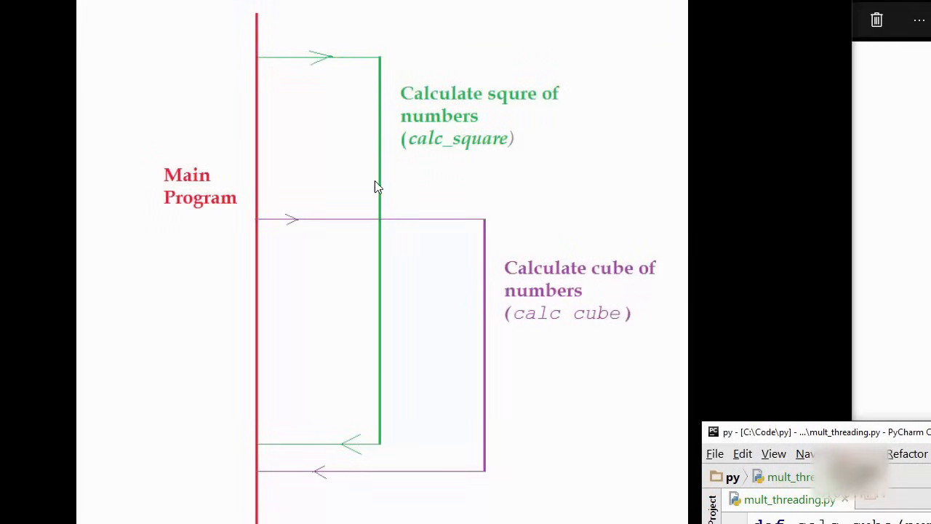
pyautogui.moveTo(276, 232)
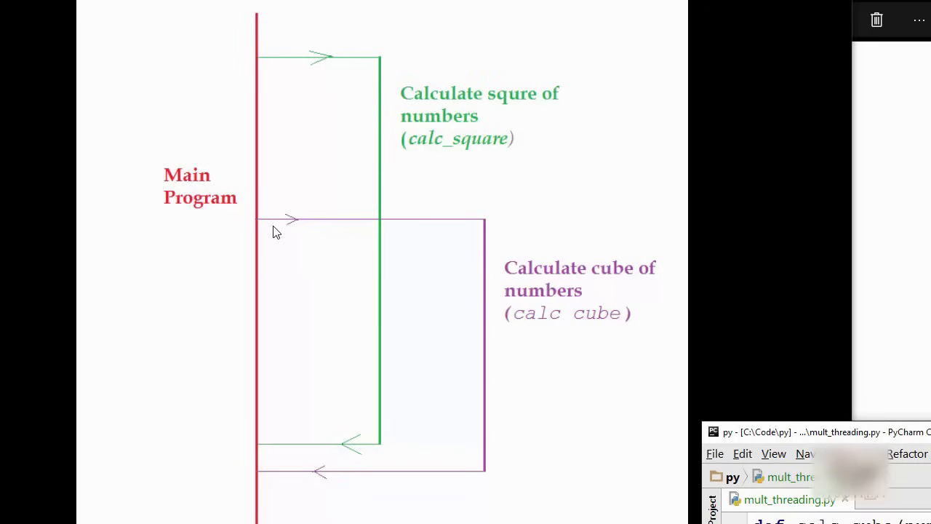
pyautogui.moveTo(611, 292)
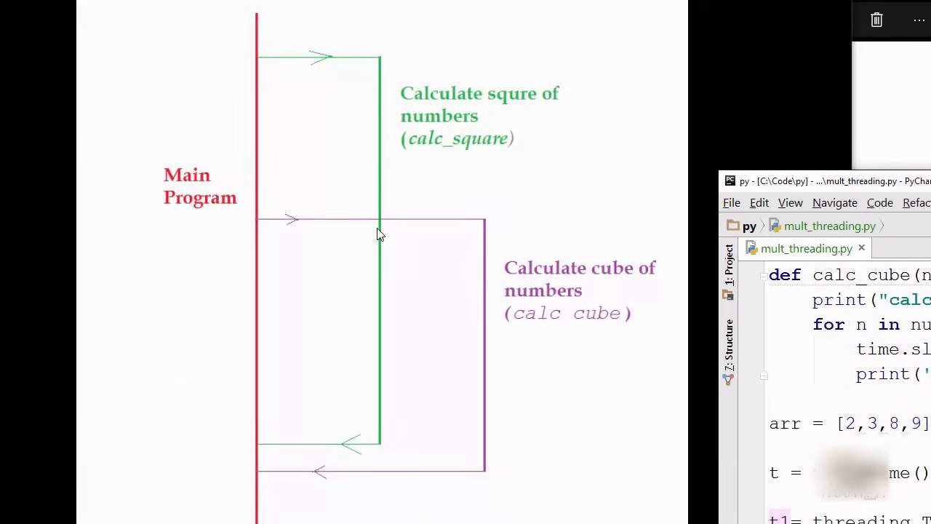
pyautogui.moveTo(378, 433)
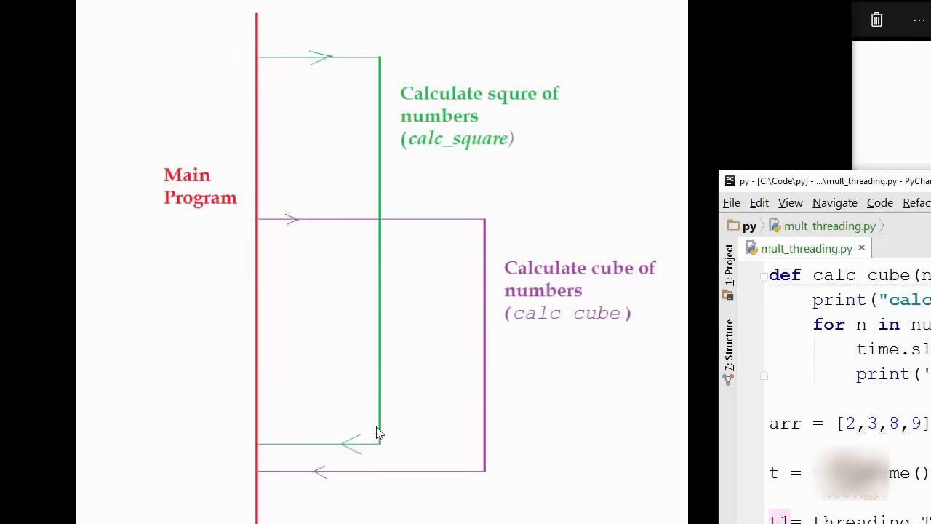
pyautogui.moveTo(279, 457)
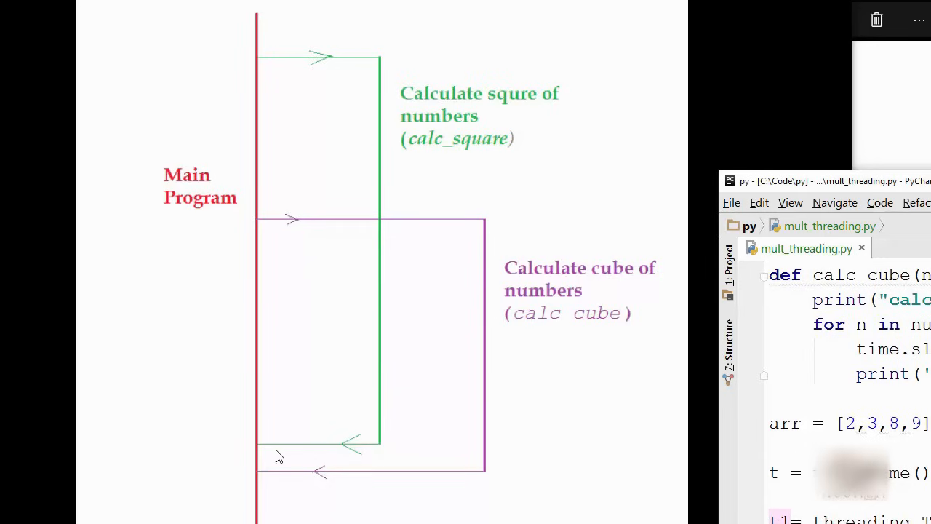
pyautogui.moveTo(261, 454)
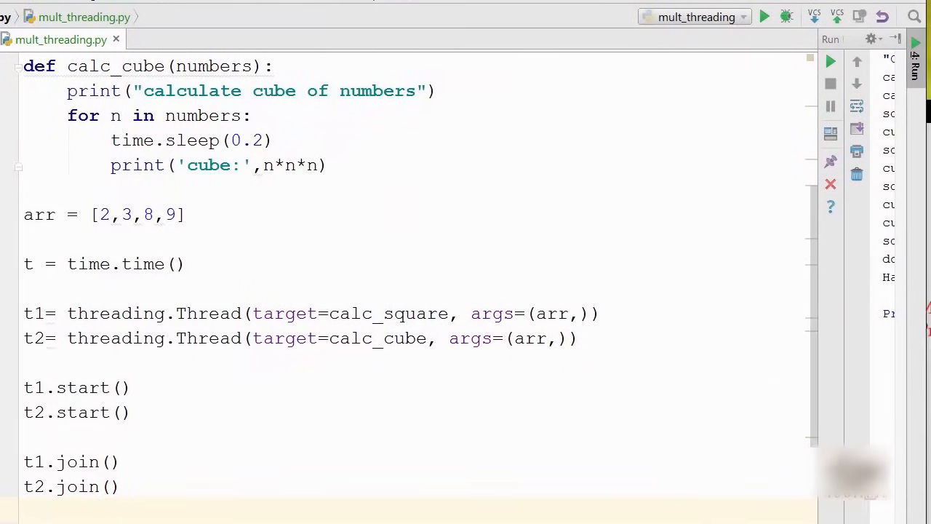
# Step: Scroll through the threaded code and run mult_threading.py again for the 0.80 s result
pyautogui.scroll(3)
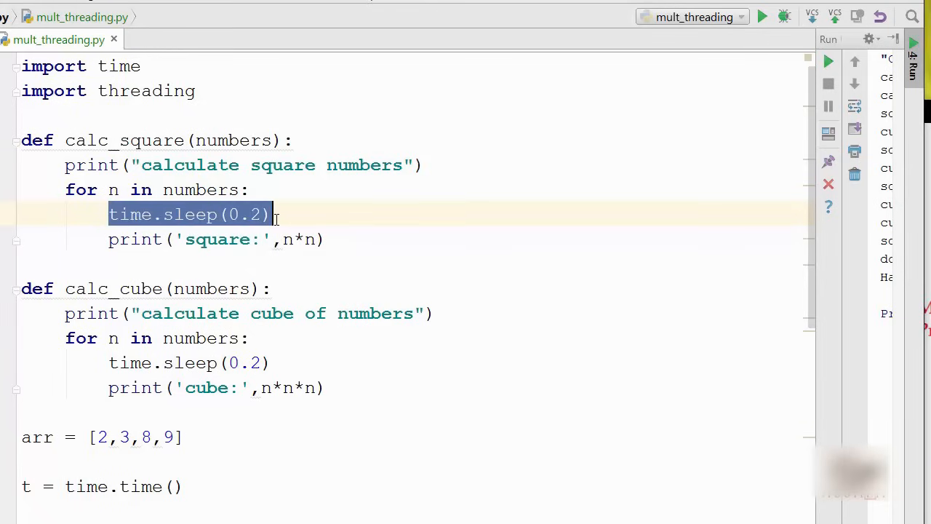
pyautogui.click(273, 213)
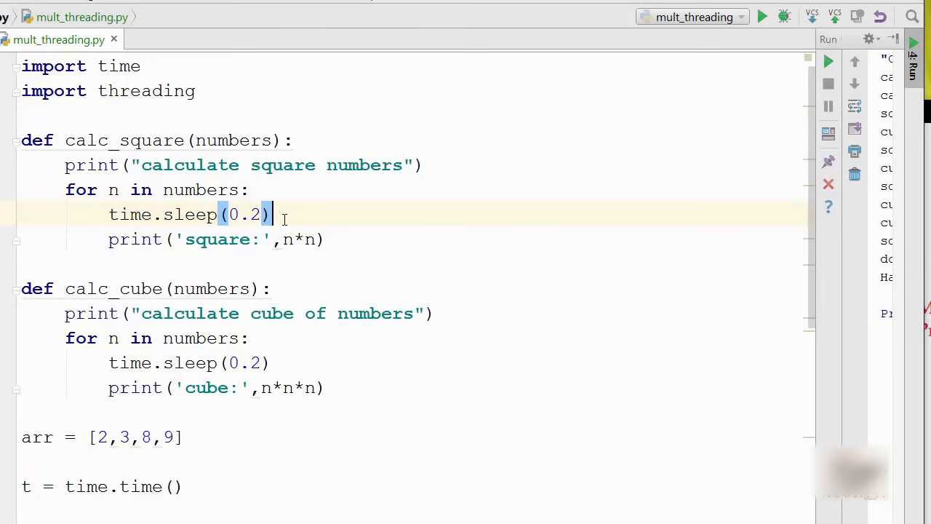
pyautogui.moveTo(381, 224)
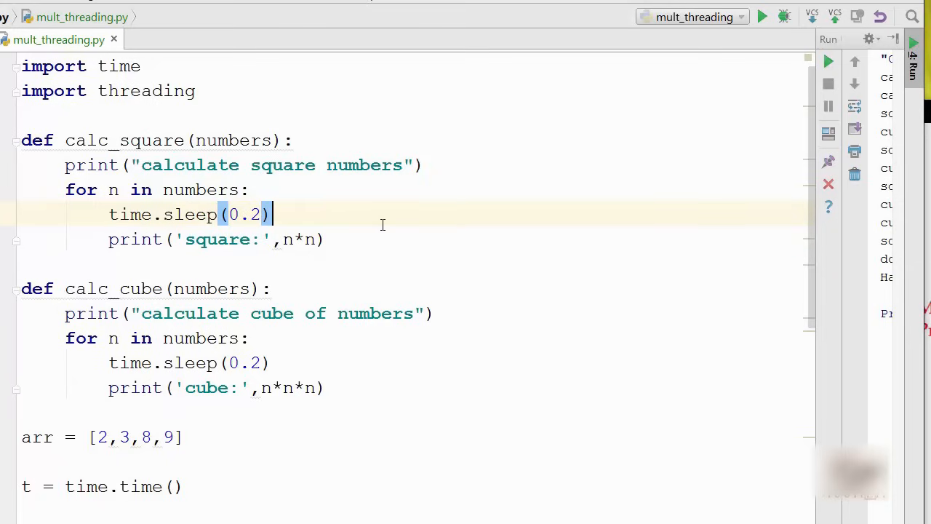
pyautogui.scroll(-3)
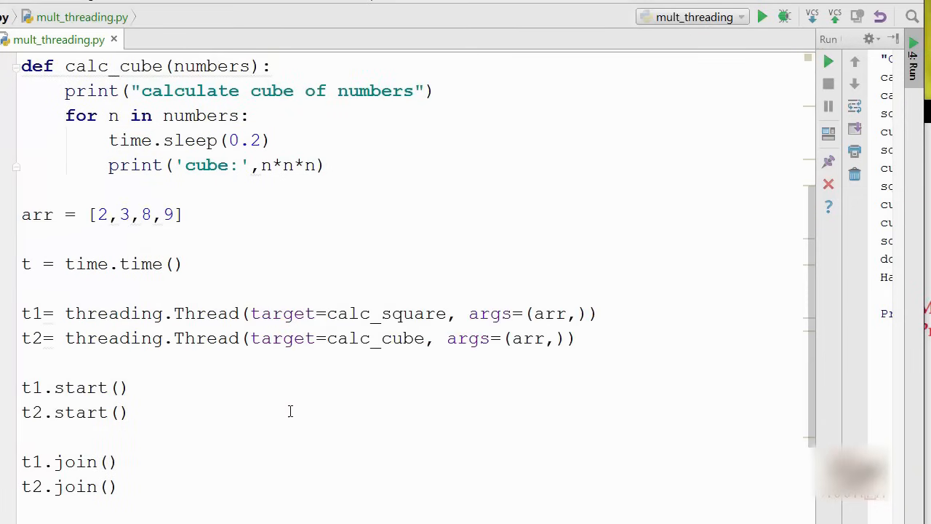
pyautogui.click(763, 17)
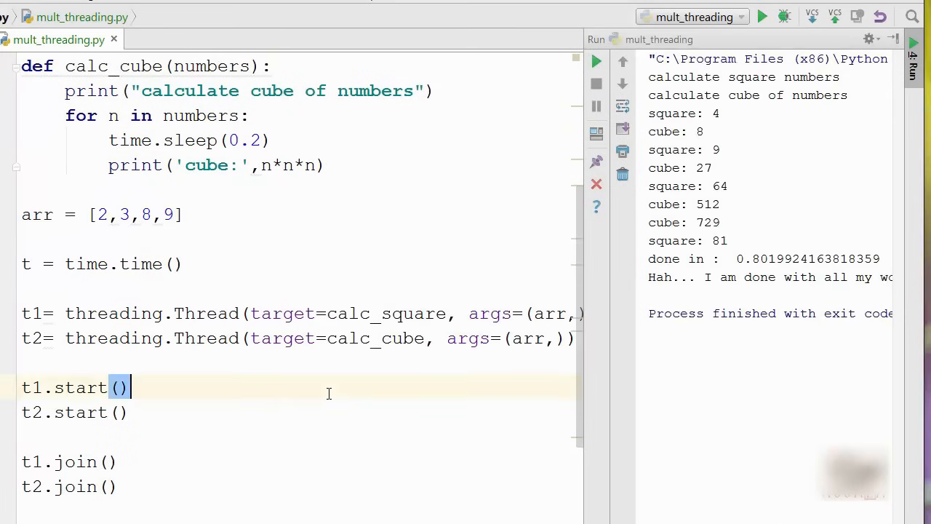
pyautogui.scroll(3)
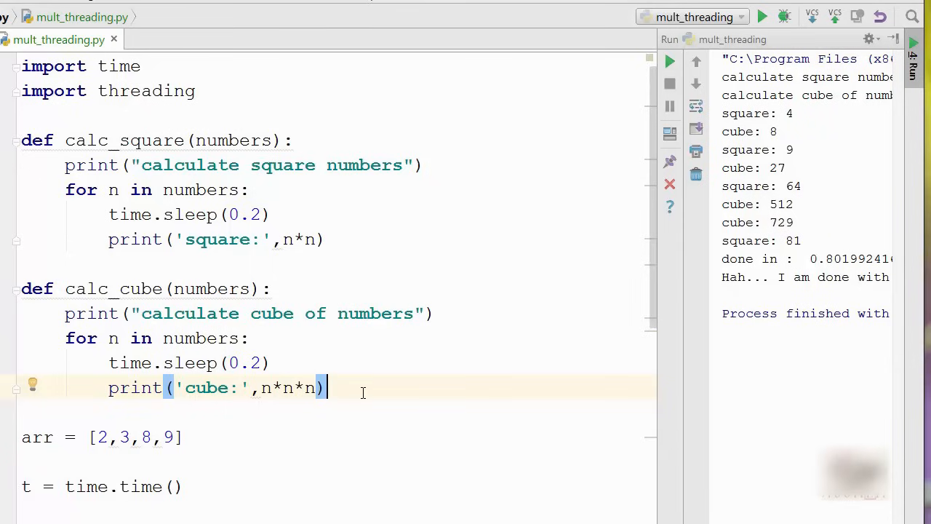
pyautogui.moveTo(111, 211)
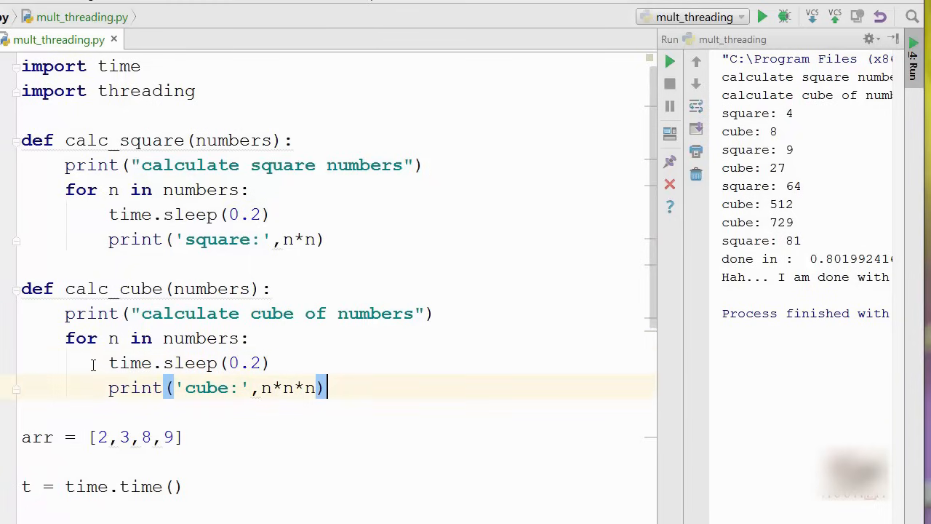
pyautogui.doubleClick(187, 362)
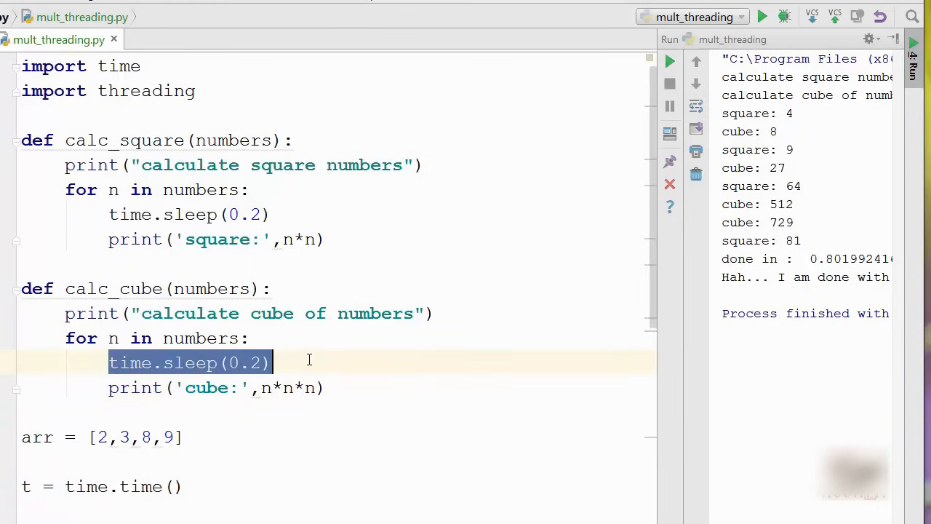
pyautogui.click(128, 214)
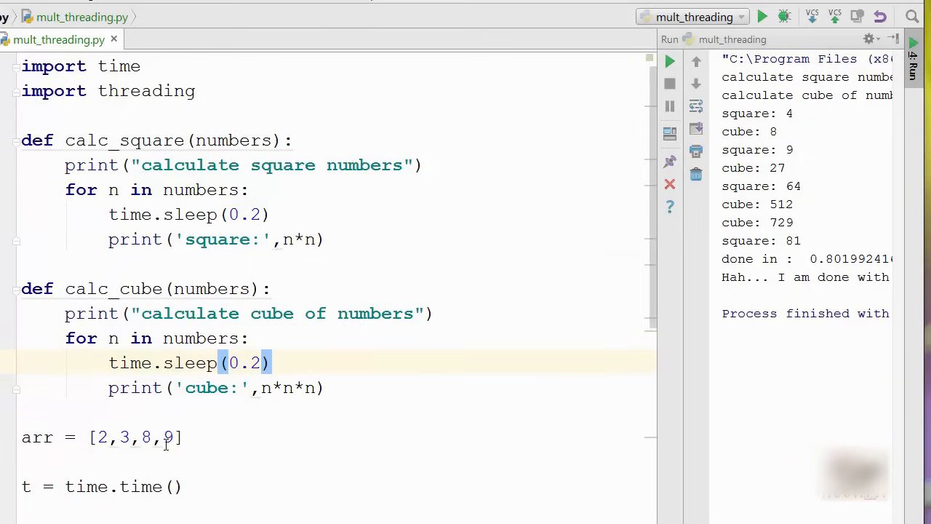
pyautogui.moveTo(181, 463)
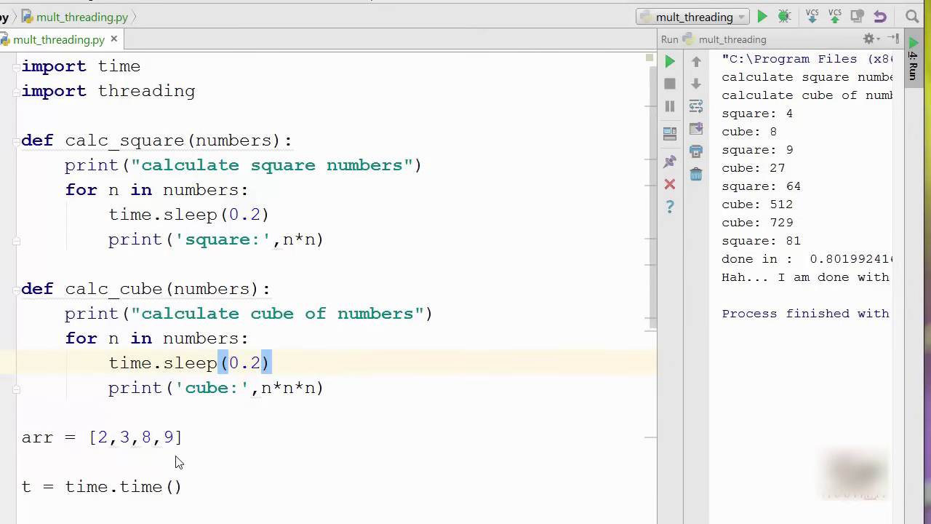
pyautogui.click(240, 509)
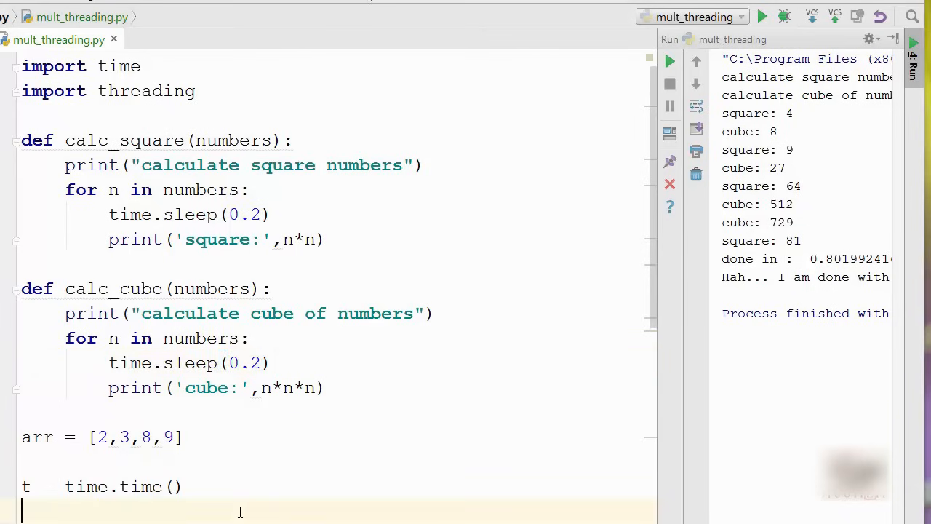
pyautogui.scroll(-3)
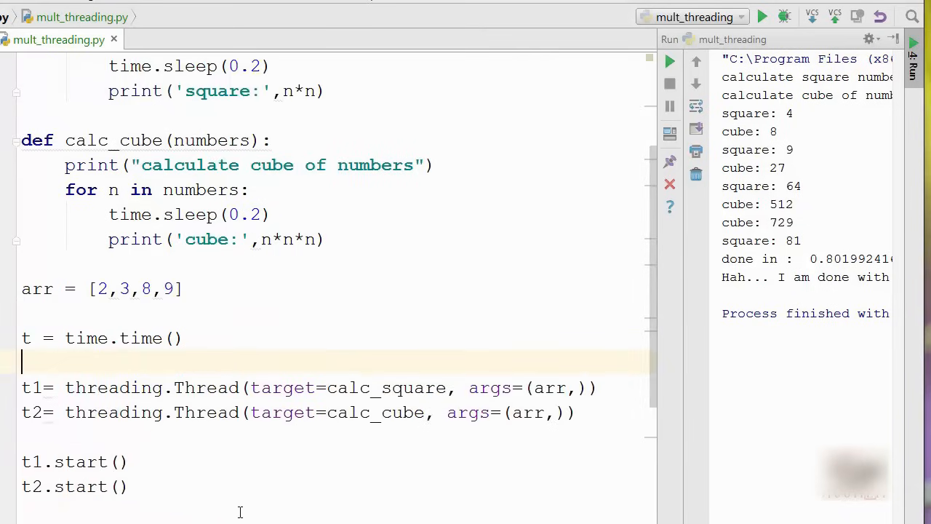
pyautogui.scroll(-3)
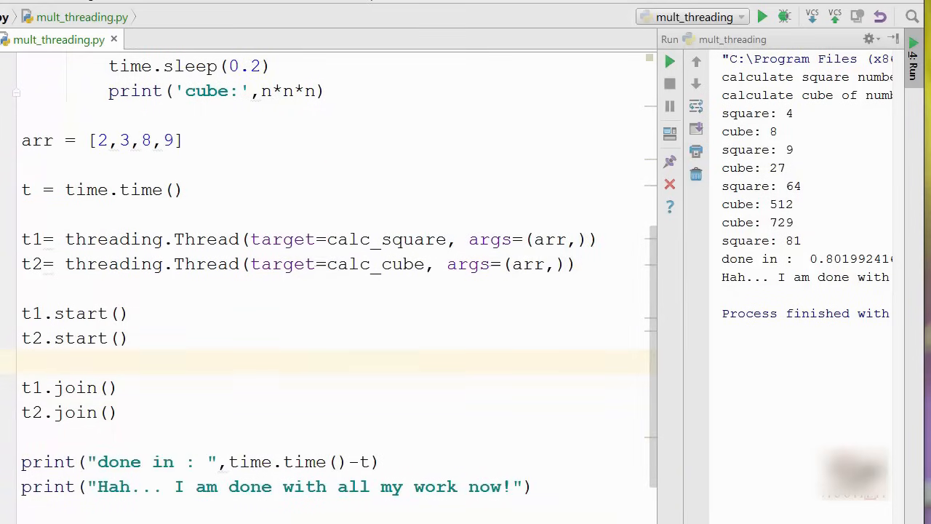